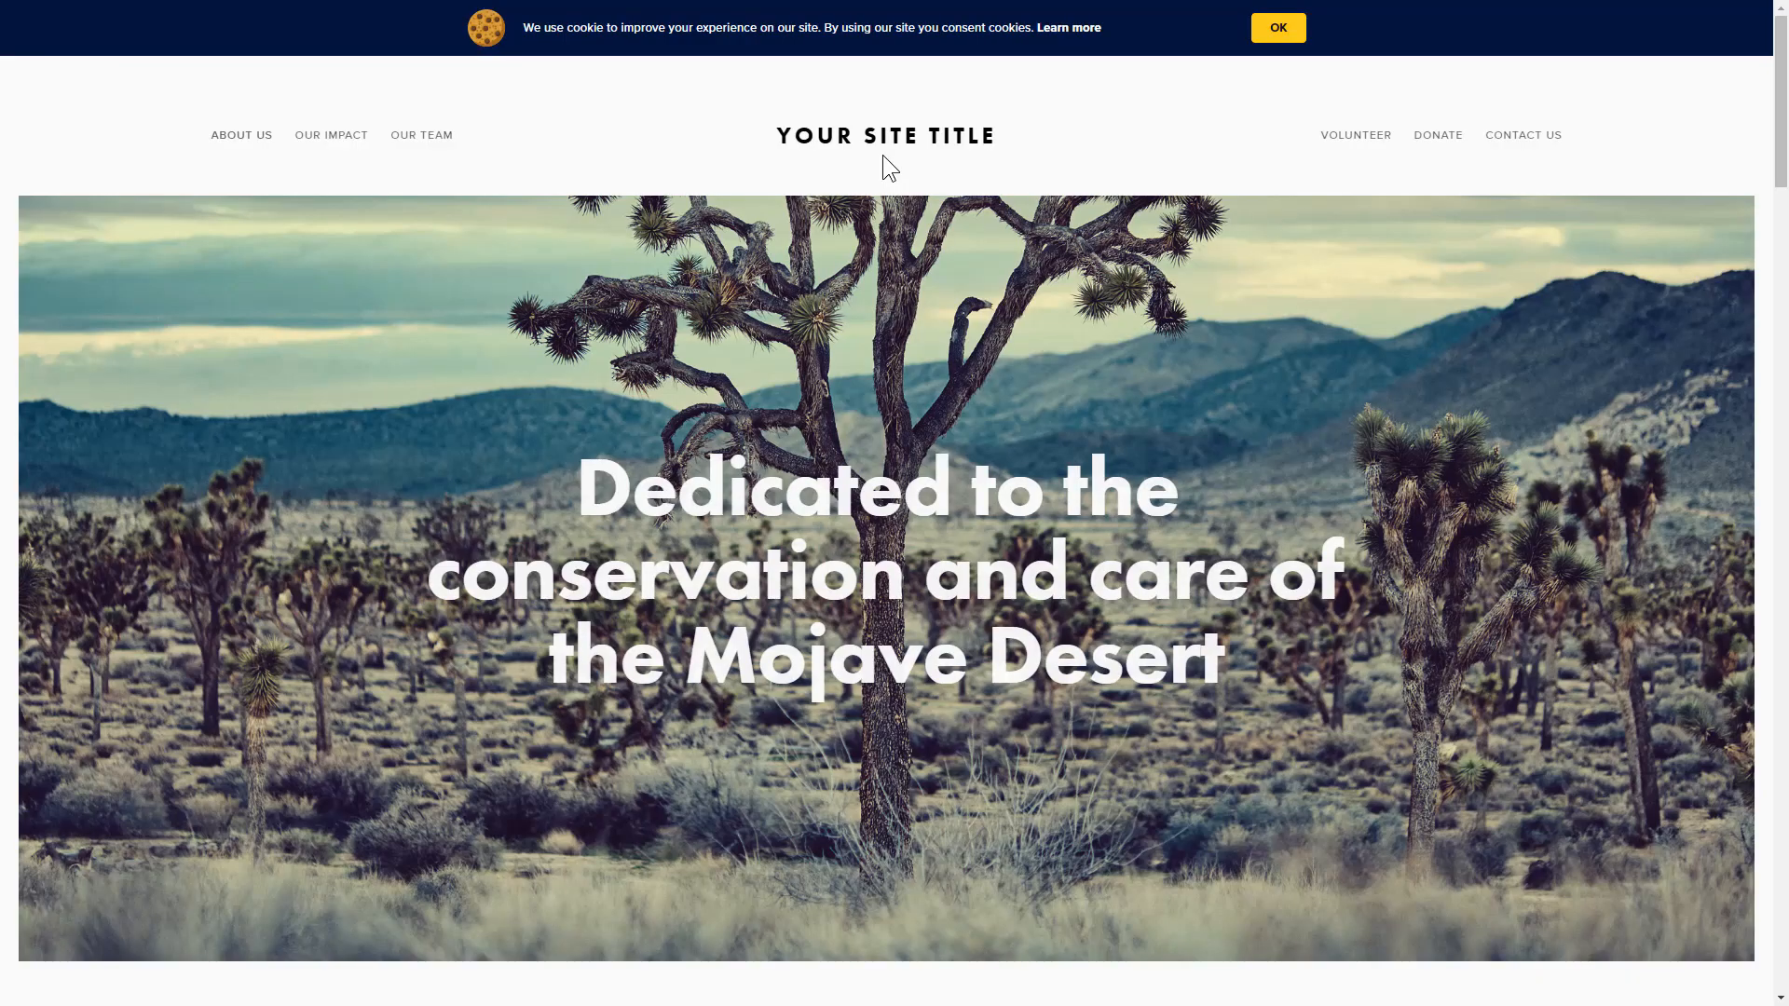
Go to the Elfsight site from the Webflow test site and reveal the widget catalogue
{"action": "left_click", "coordinate": [1279, 26]}
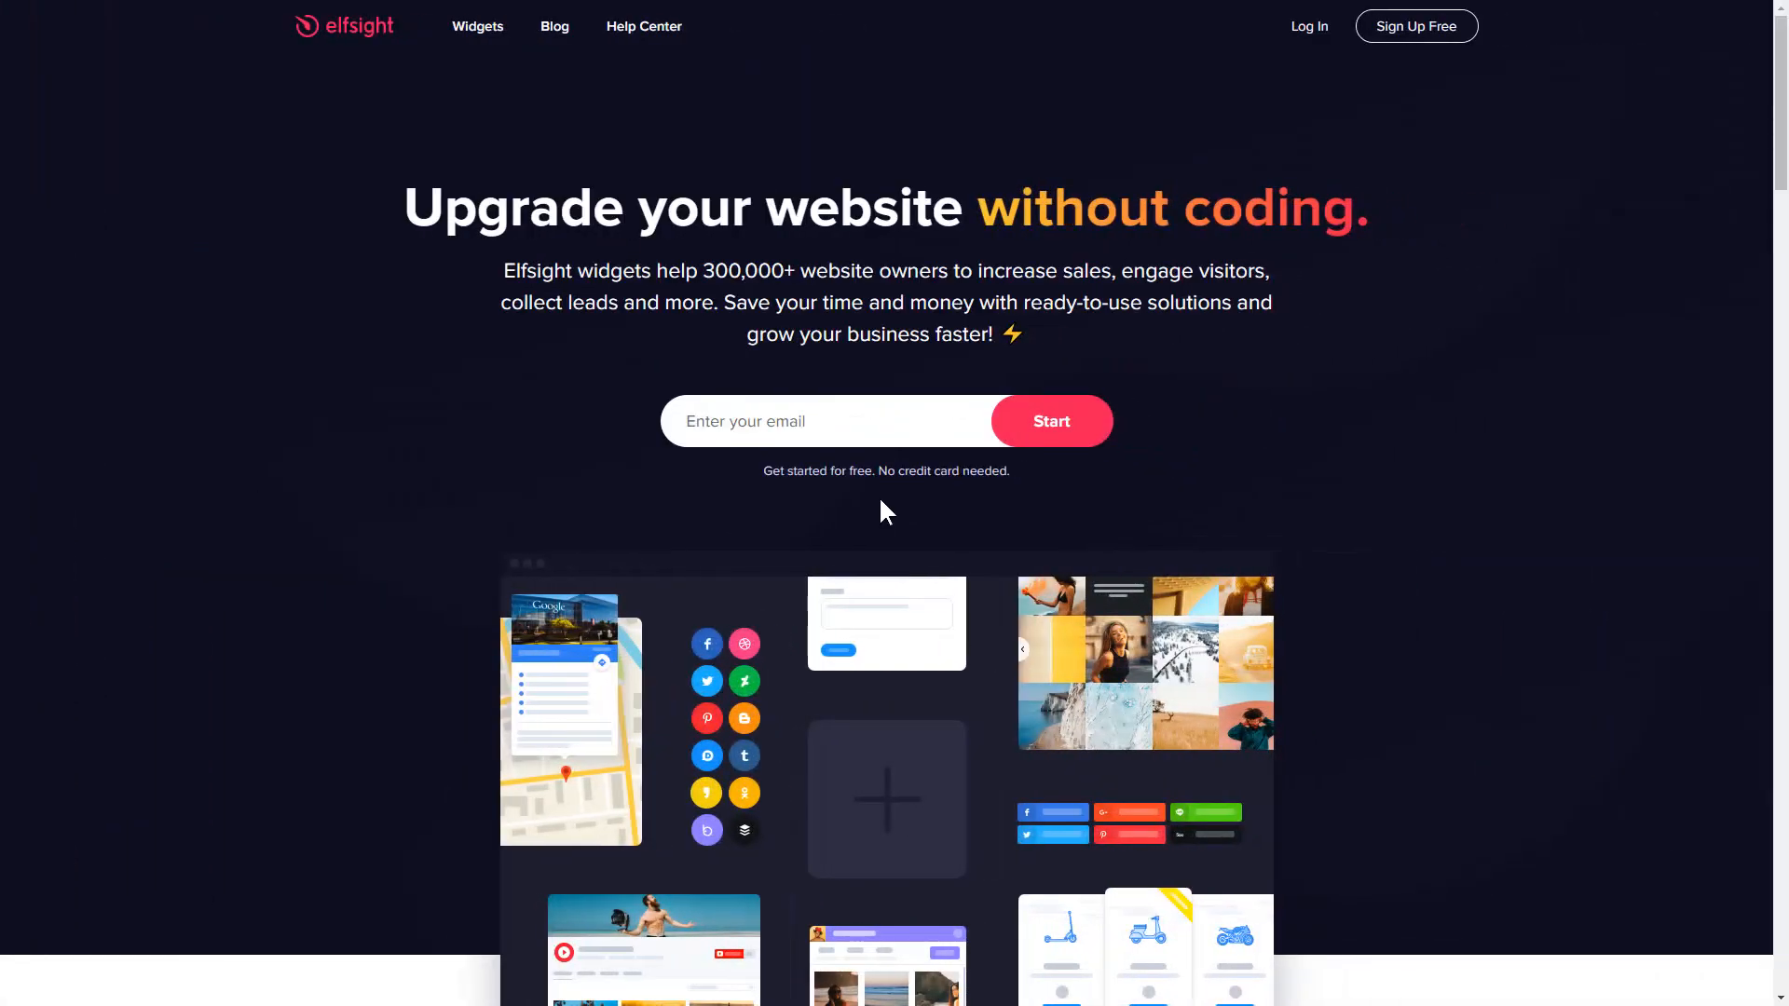
{"action": "mouse_move", "coordinate": [794, 388]}
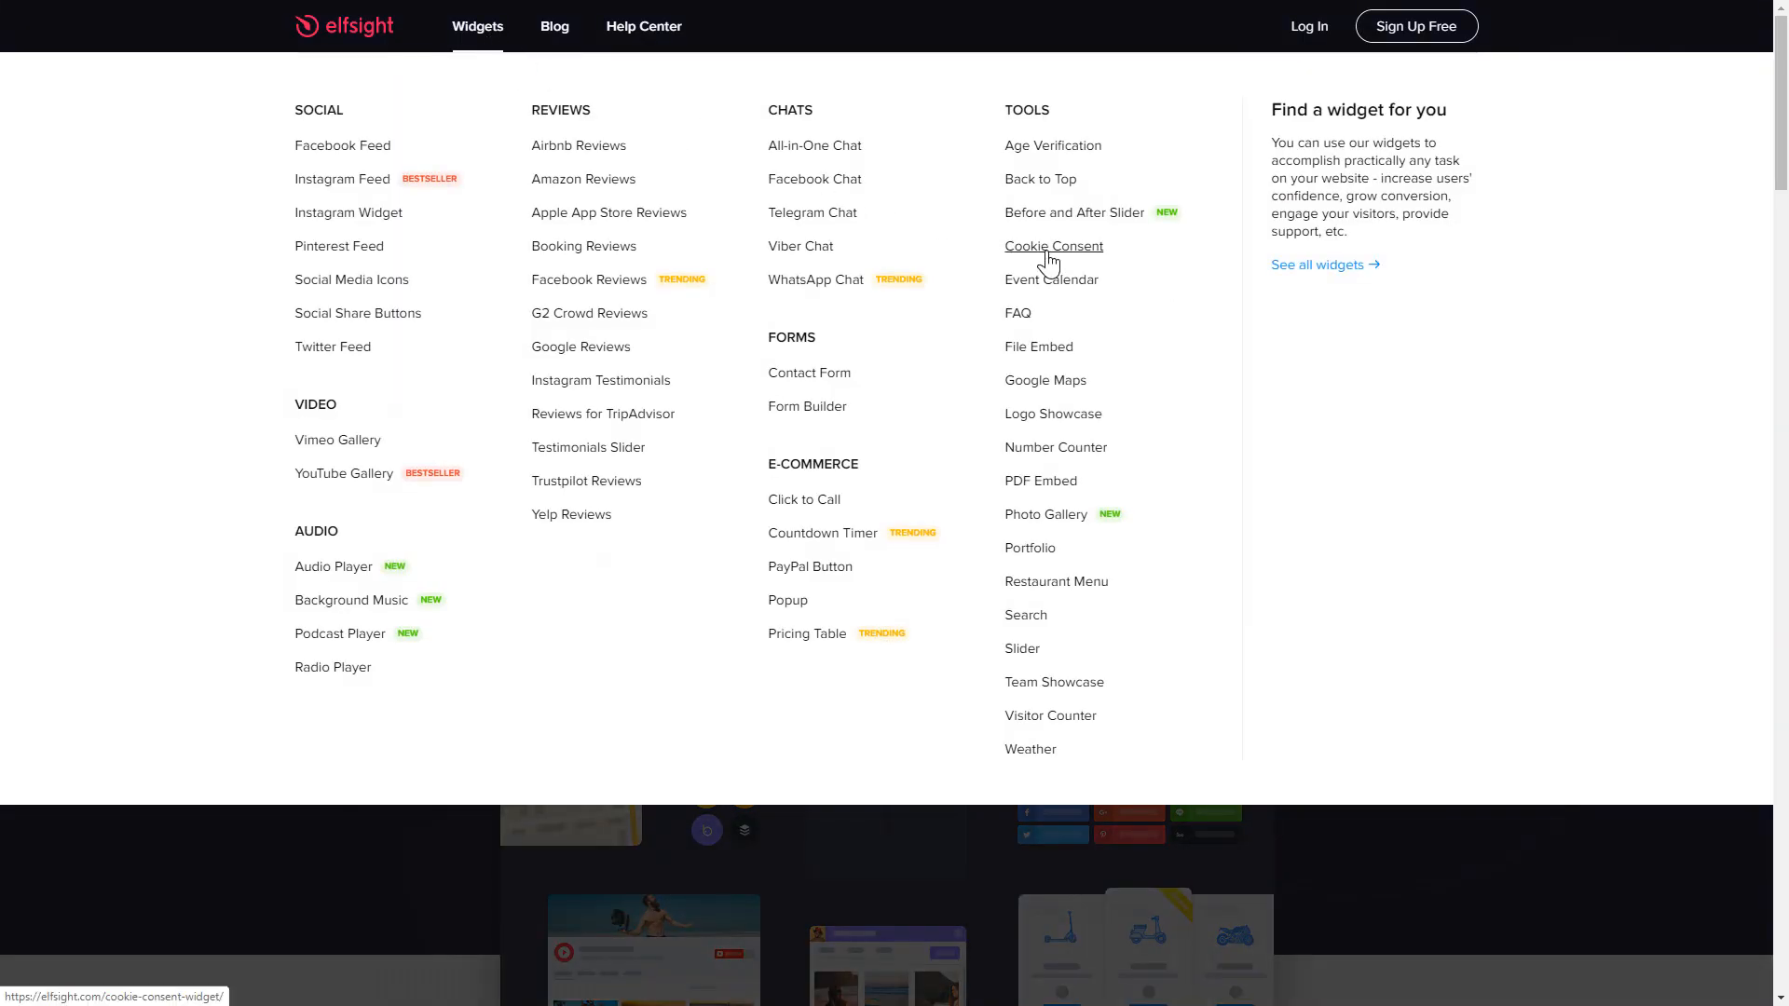
Begin creating a new Cookie Consent widget from its Elfsight page
{"action": "left_click", "coordinate": [1053, 246]}
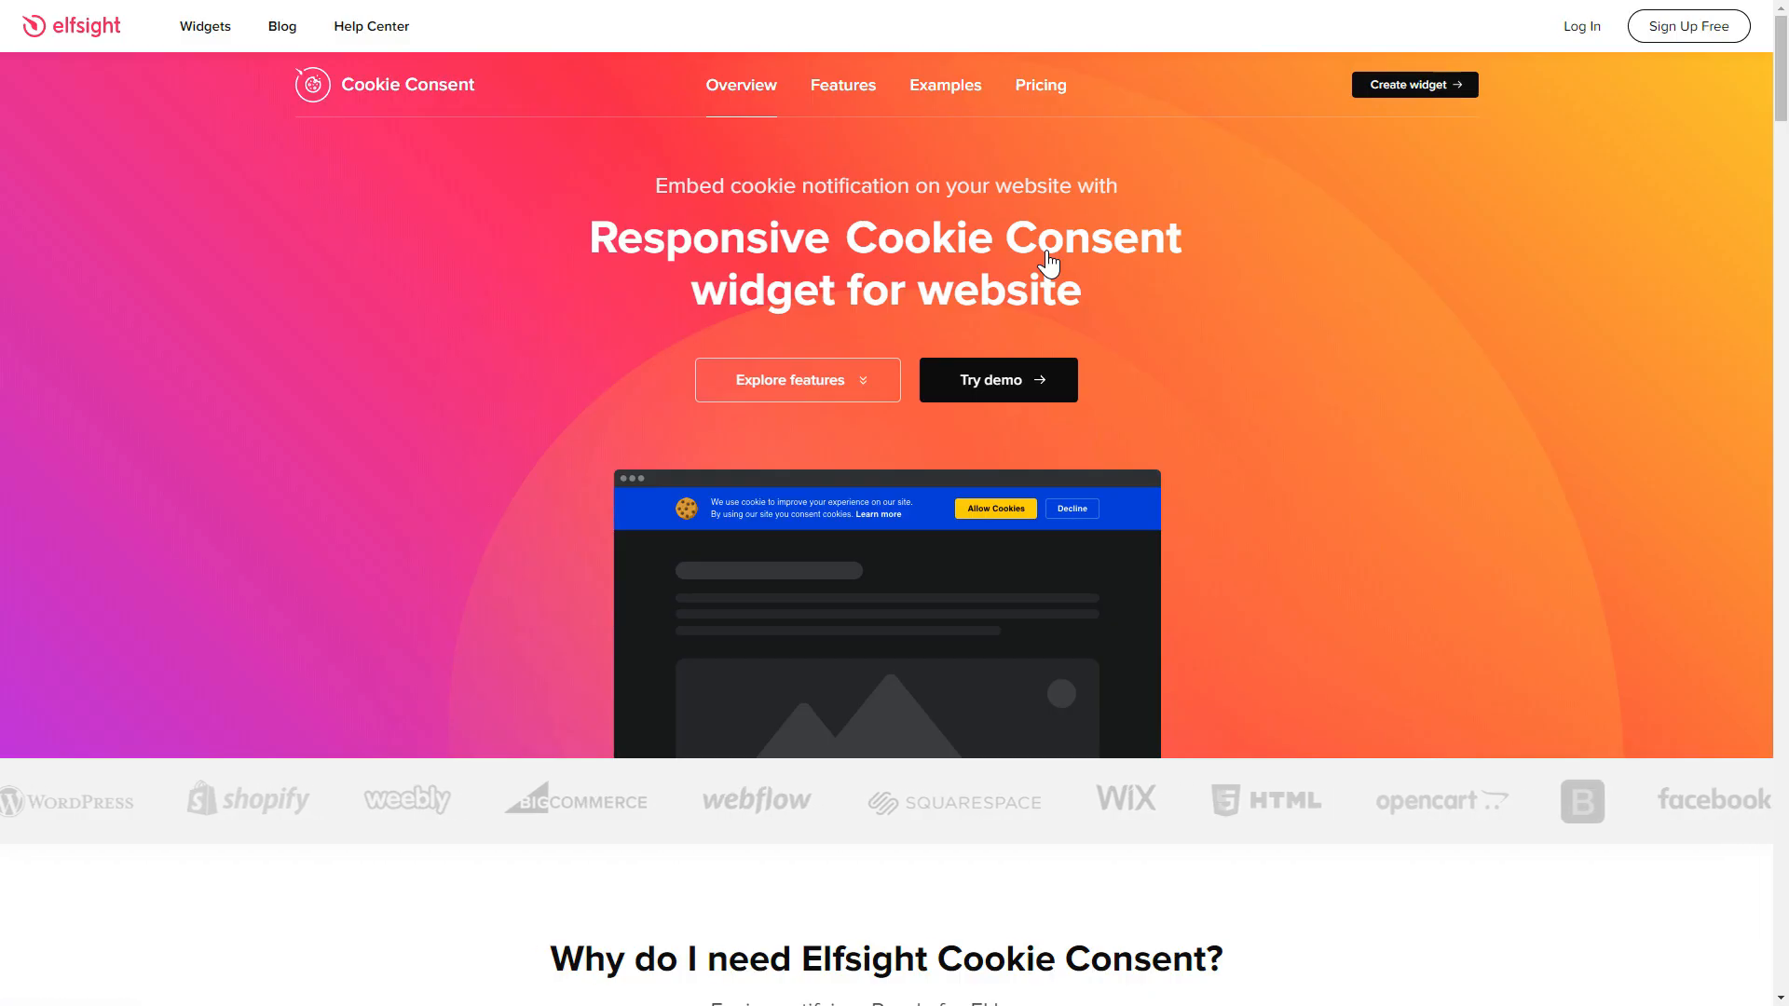
{"action": "left_click", "coordinate": [1415, 84]}
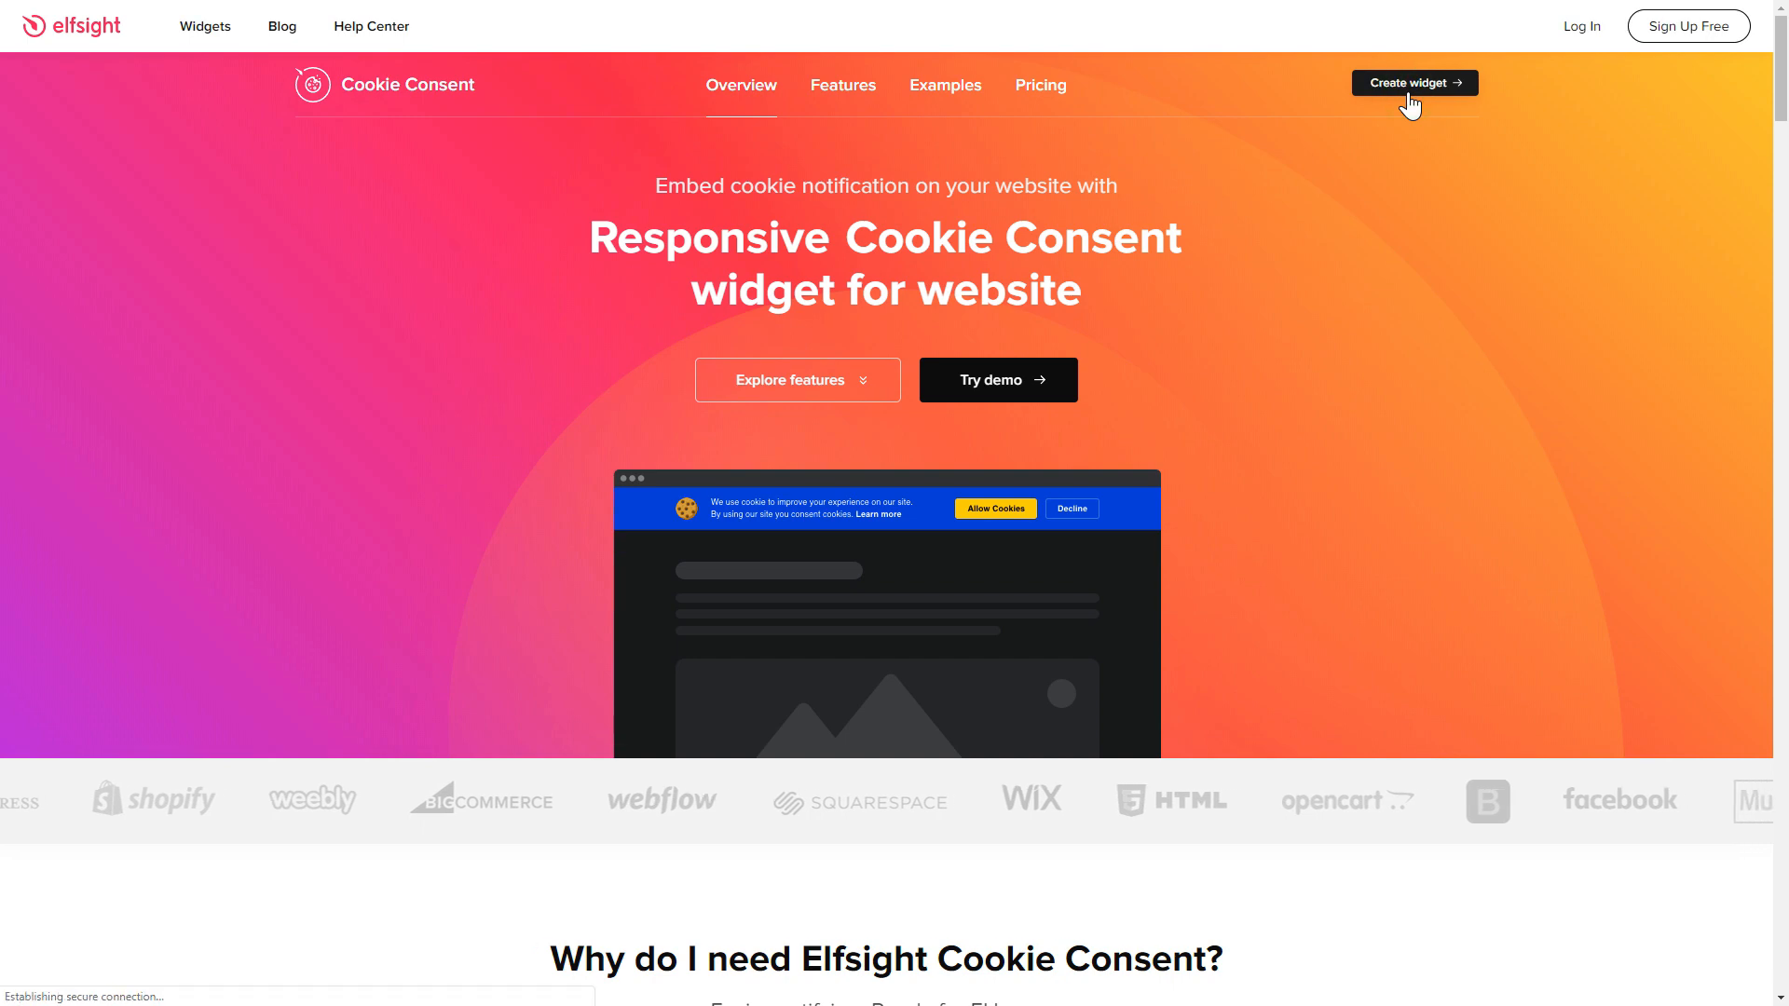
{"action": "left_click", "coordinate": [1414, 84]}
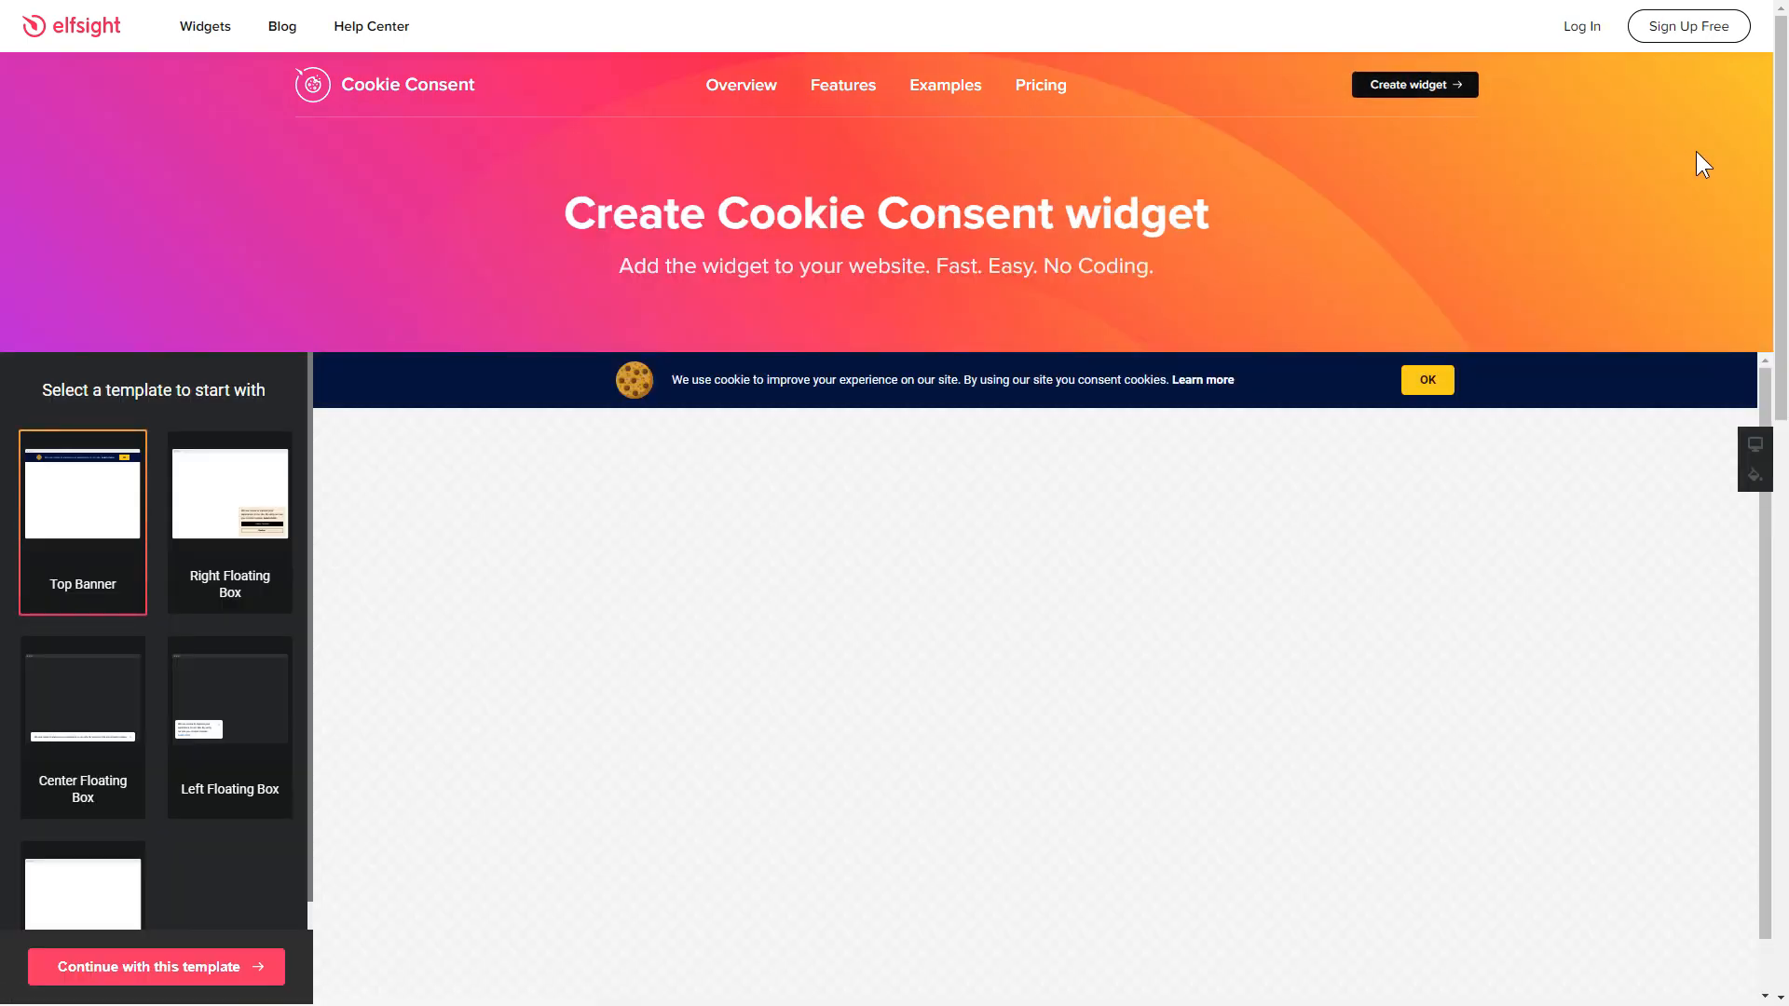
{"action": "scroll", "scroll_direction": "down", "scroll_amount": 3}
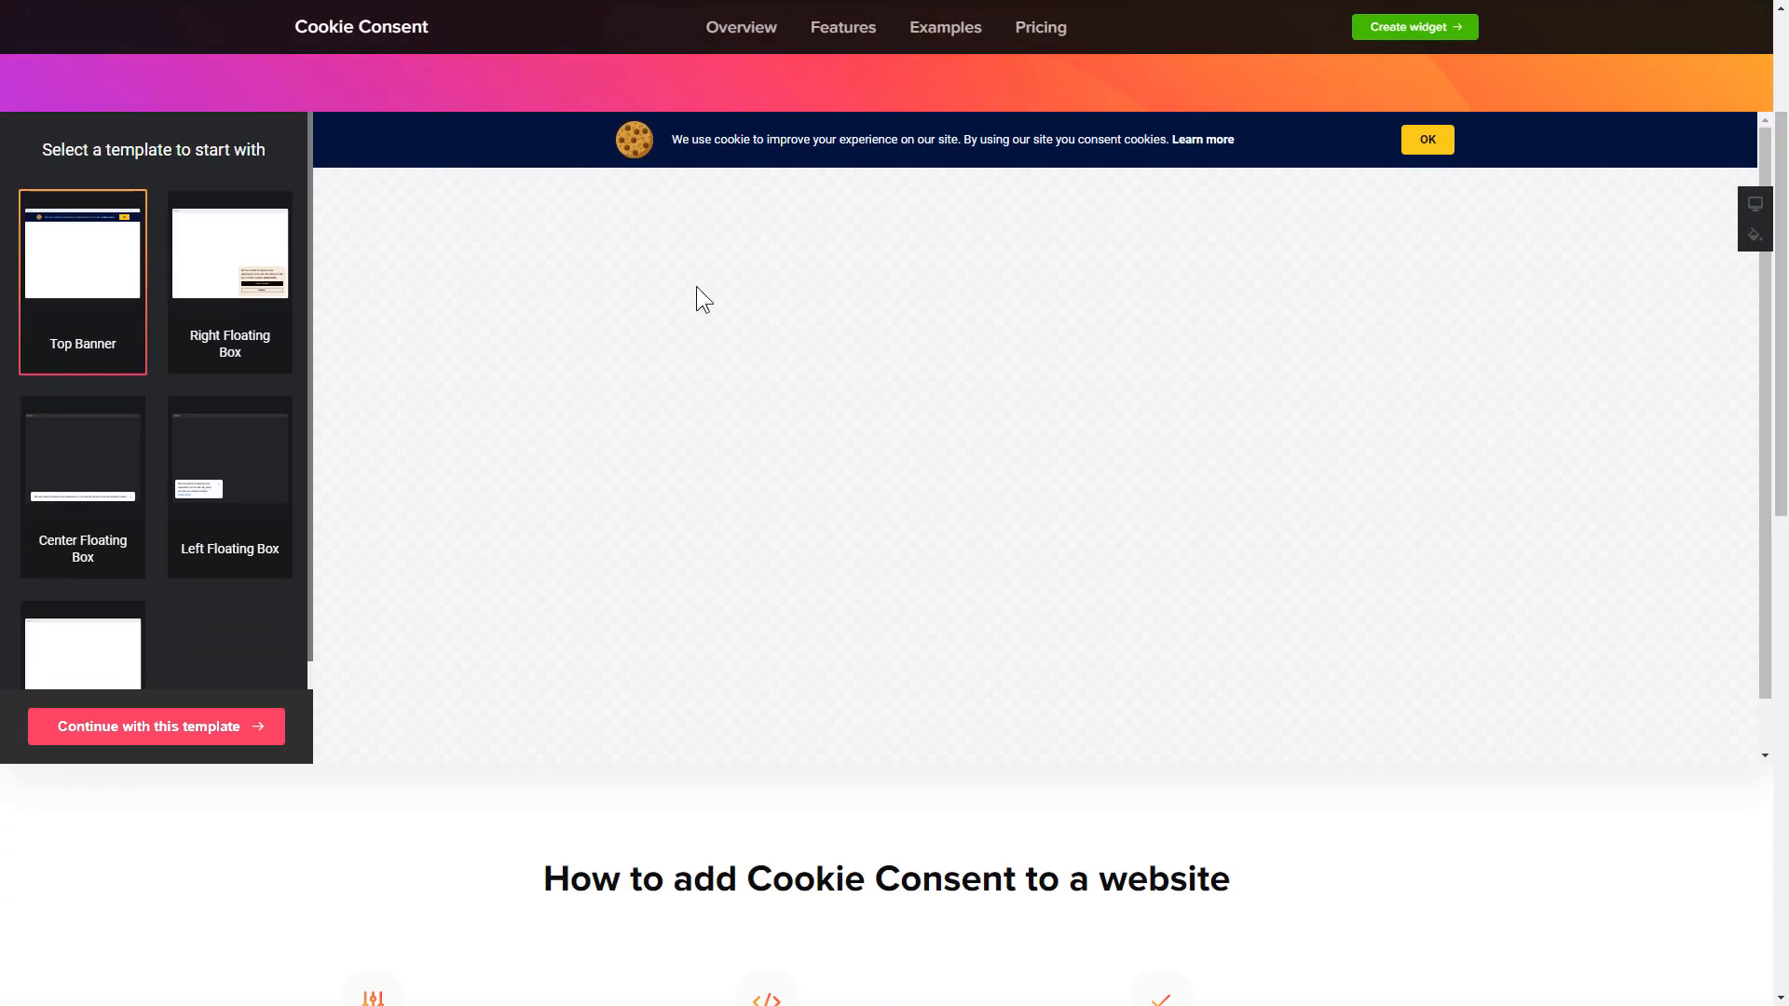
Preview the Right and Center Floating Box templates, then settle on Top Banner
{"action": "left_click", "coordinate": [230, 271]}
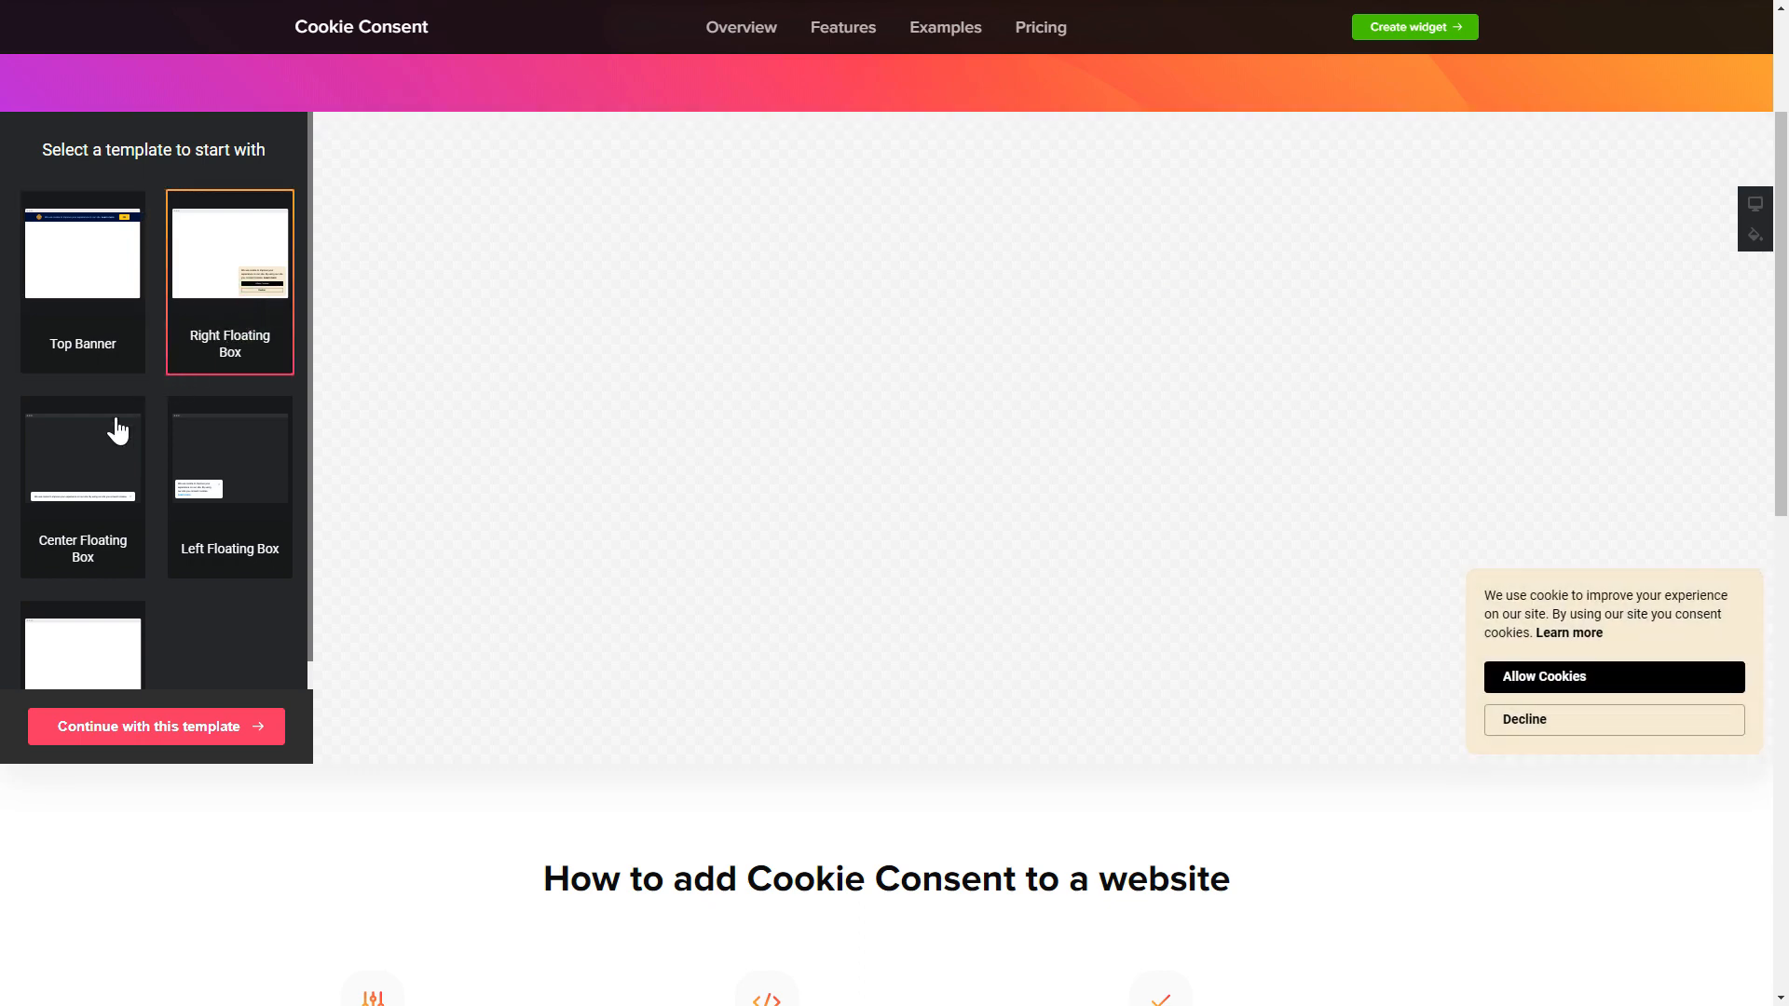
{"action": "left_click", "coordinate": [82, 485]}
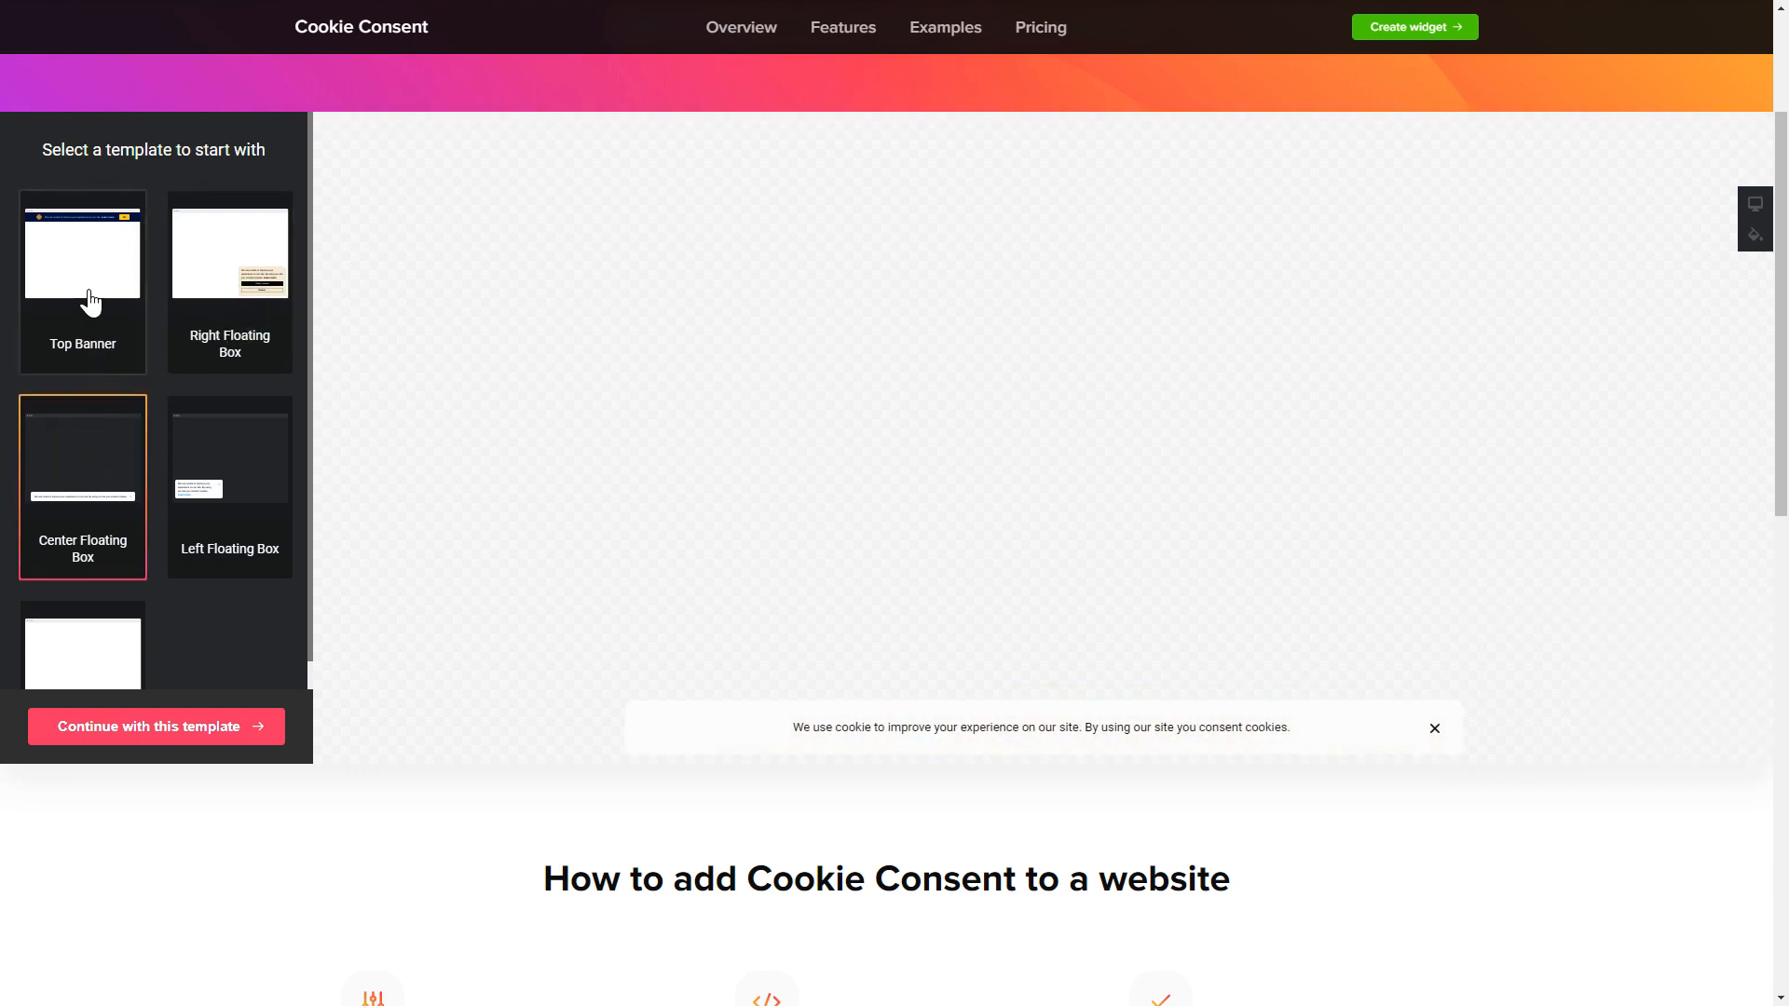
{"action": "left_click", "coordinate": [82, 280]}
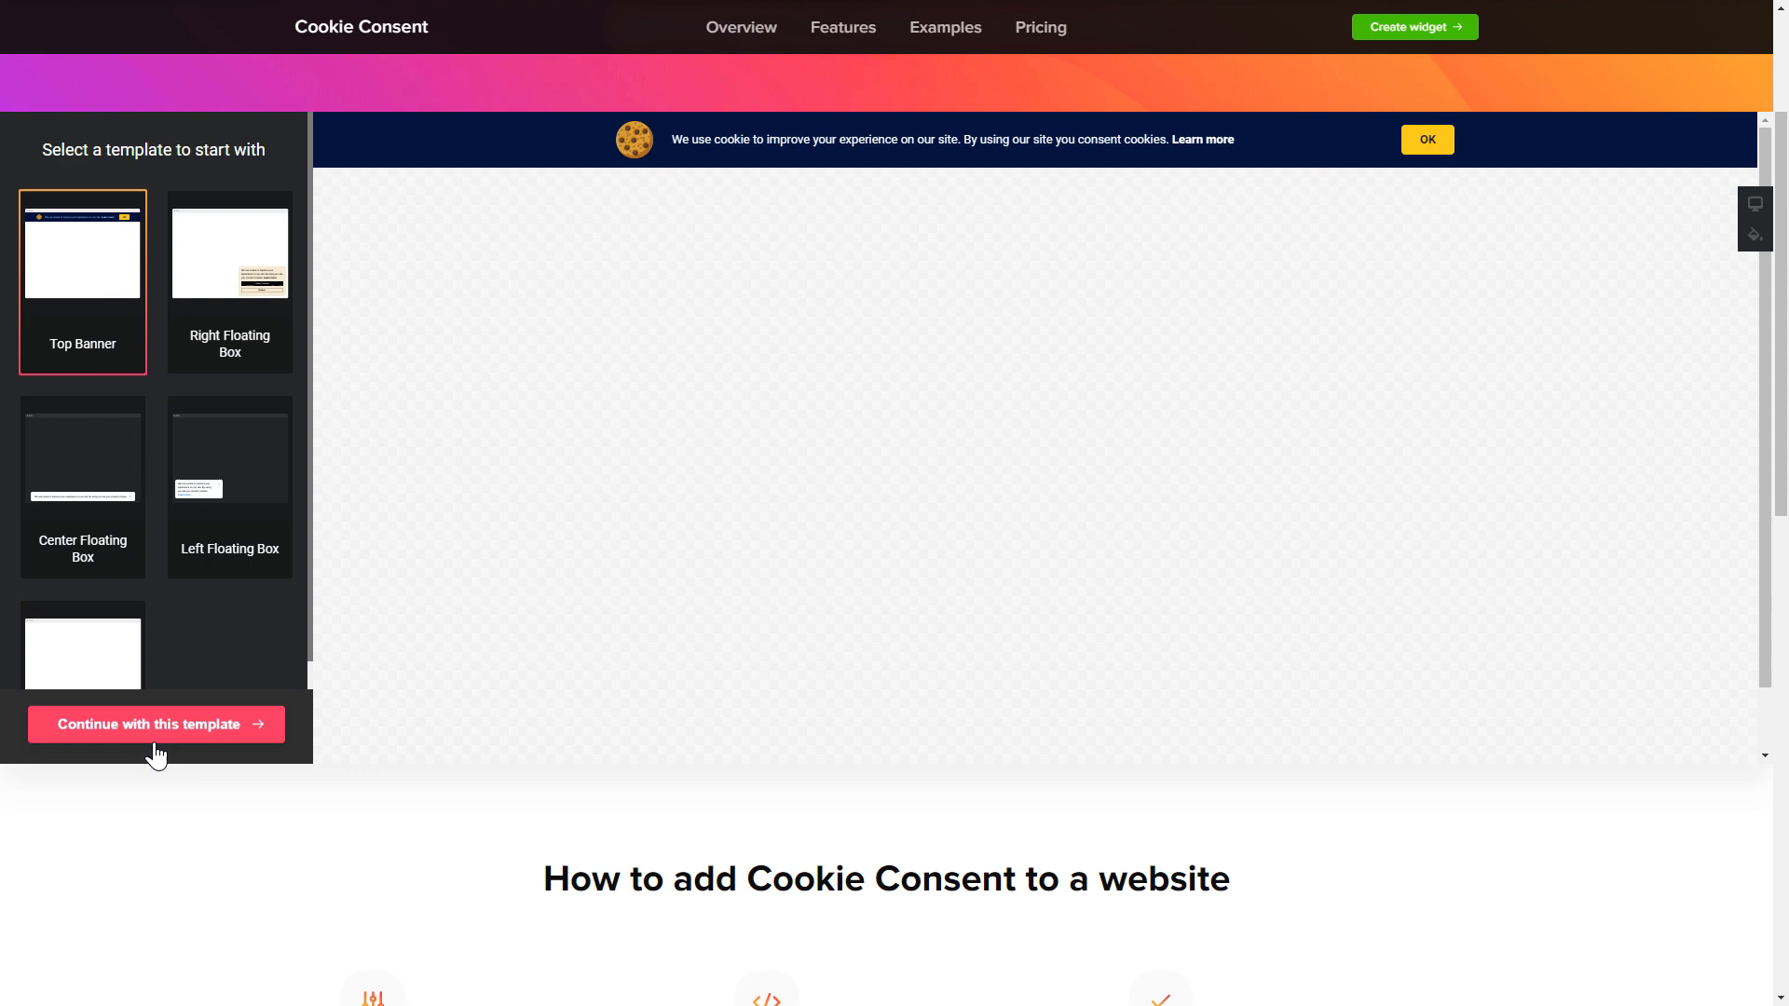
Continue with Top Banner and set Compliance Type to 'Just tell users', keeping the policy link
{"action": "left_click", "coordinate": [157, 725]}
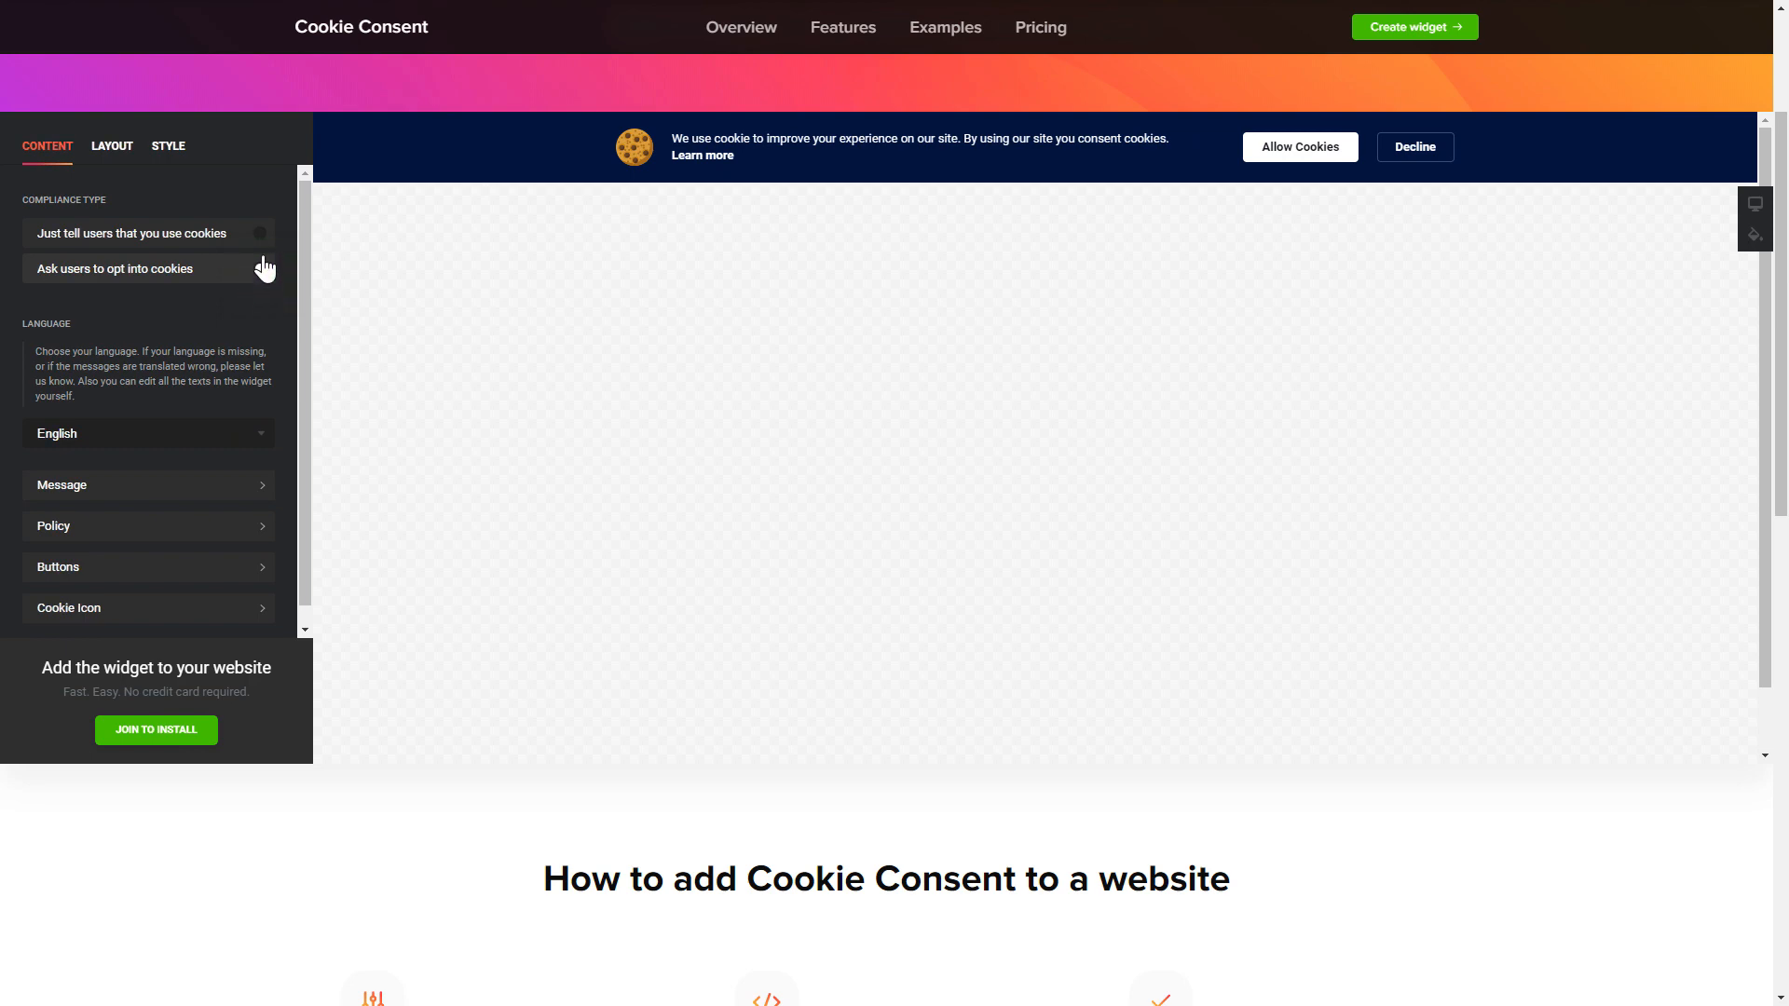
{"action": "left_click", "coordinate": [147, 233]}
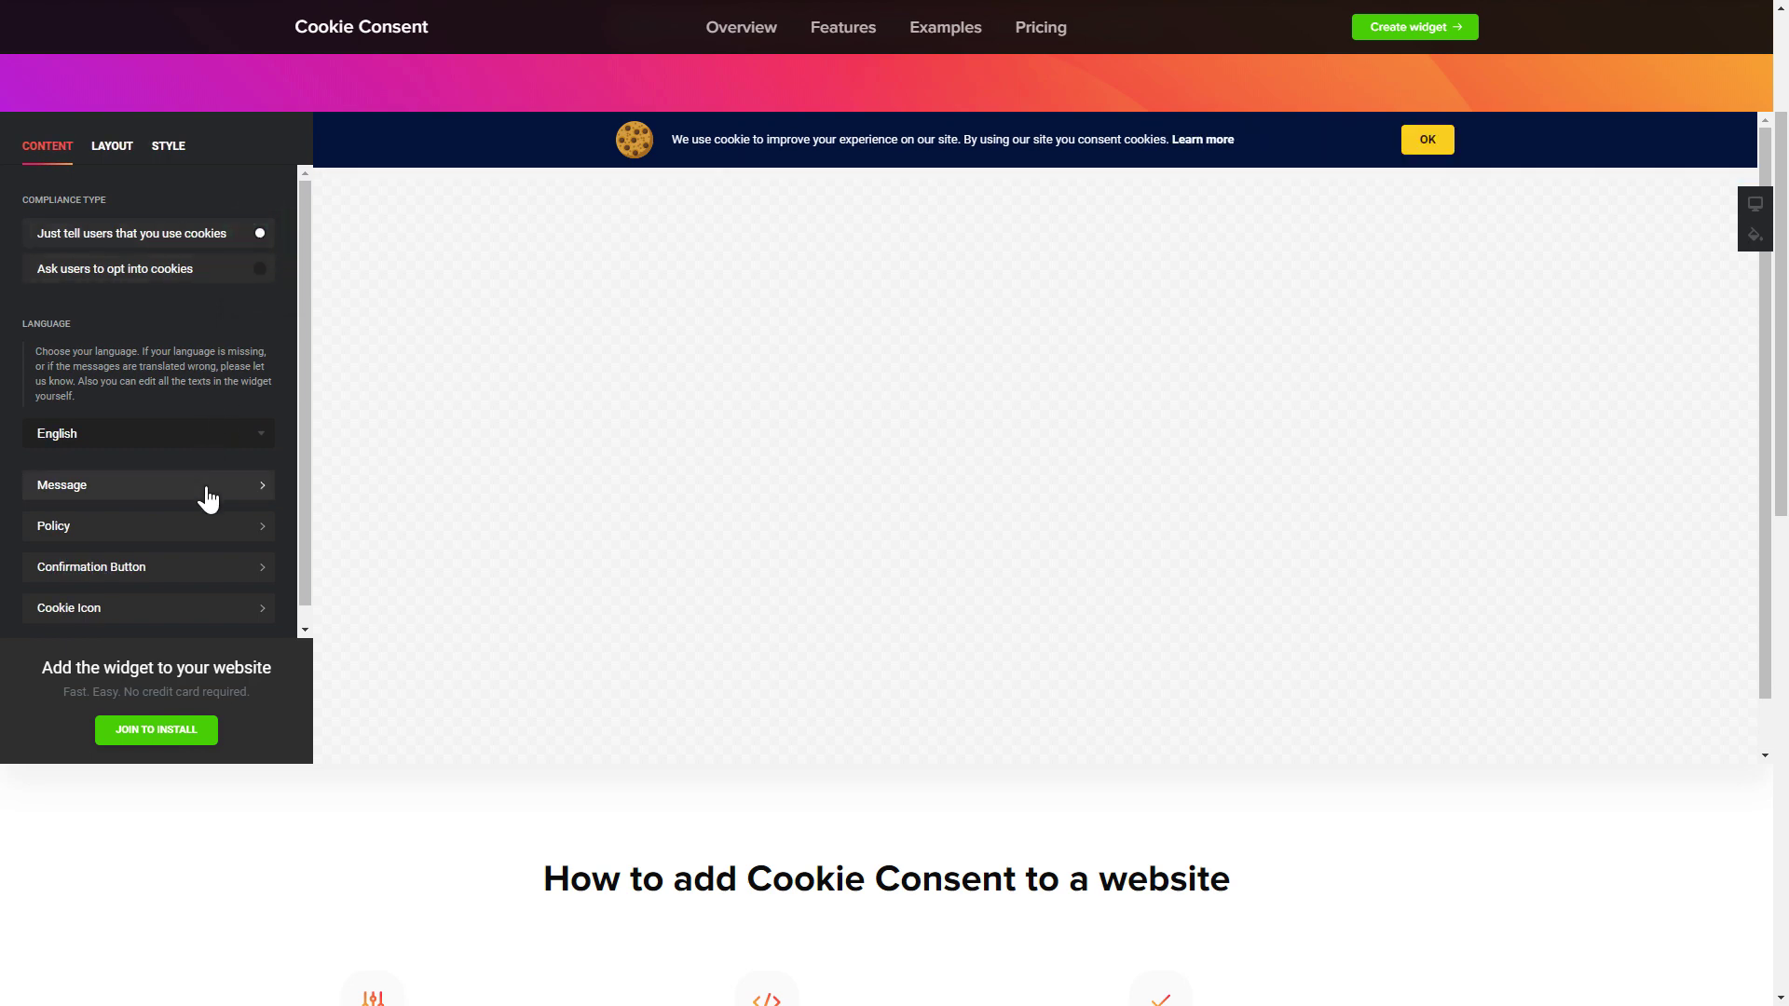
{"action": "mouse_move", "coordinate": [28, 151]}
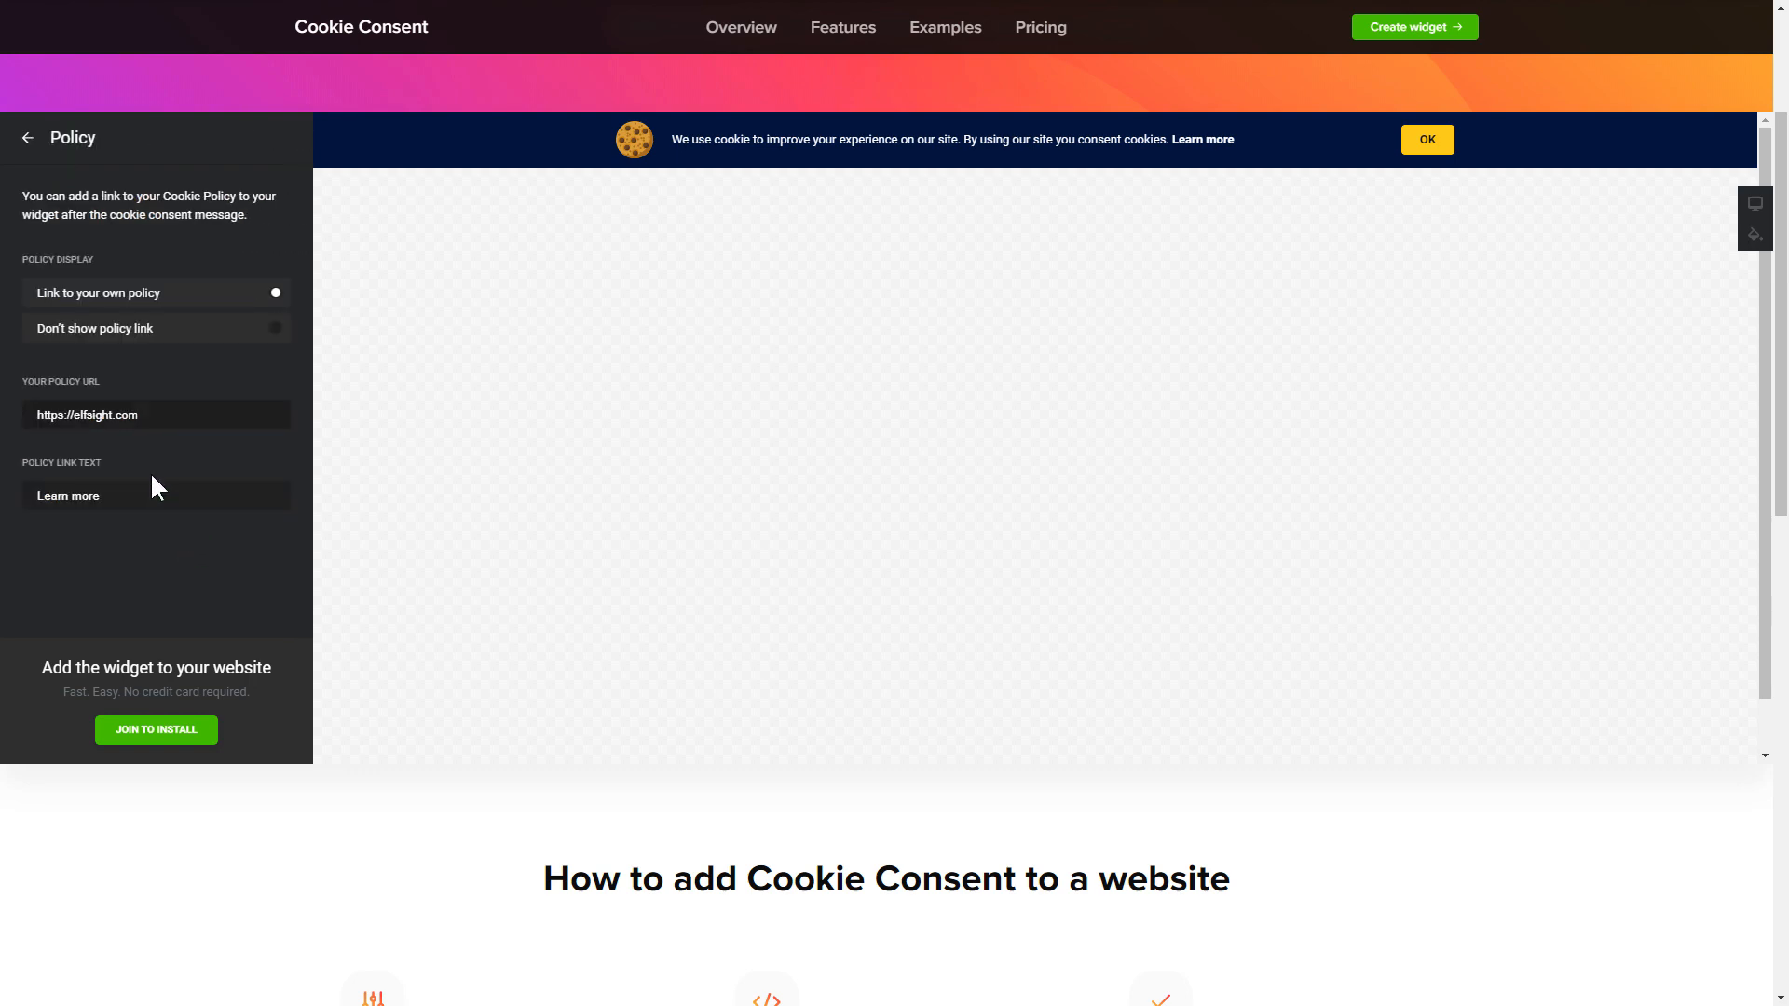
{"action": "left_click", "coordinate": [30, 137]}
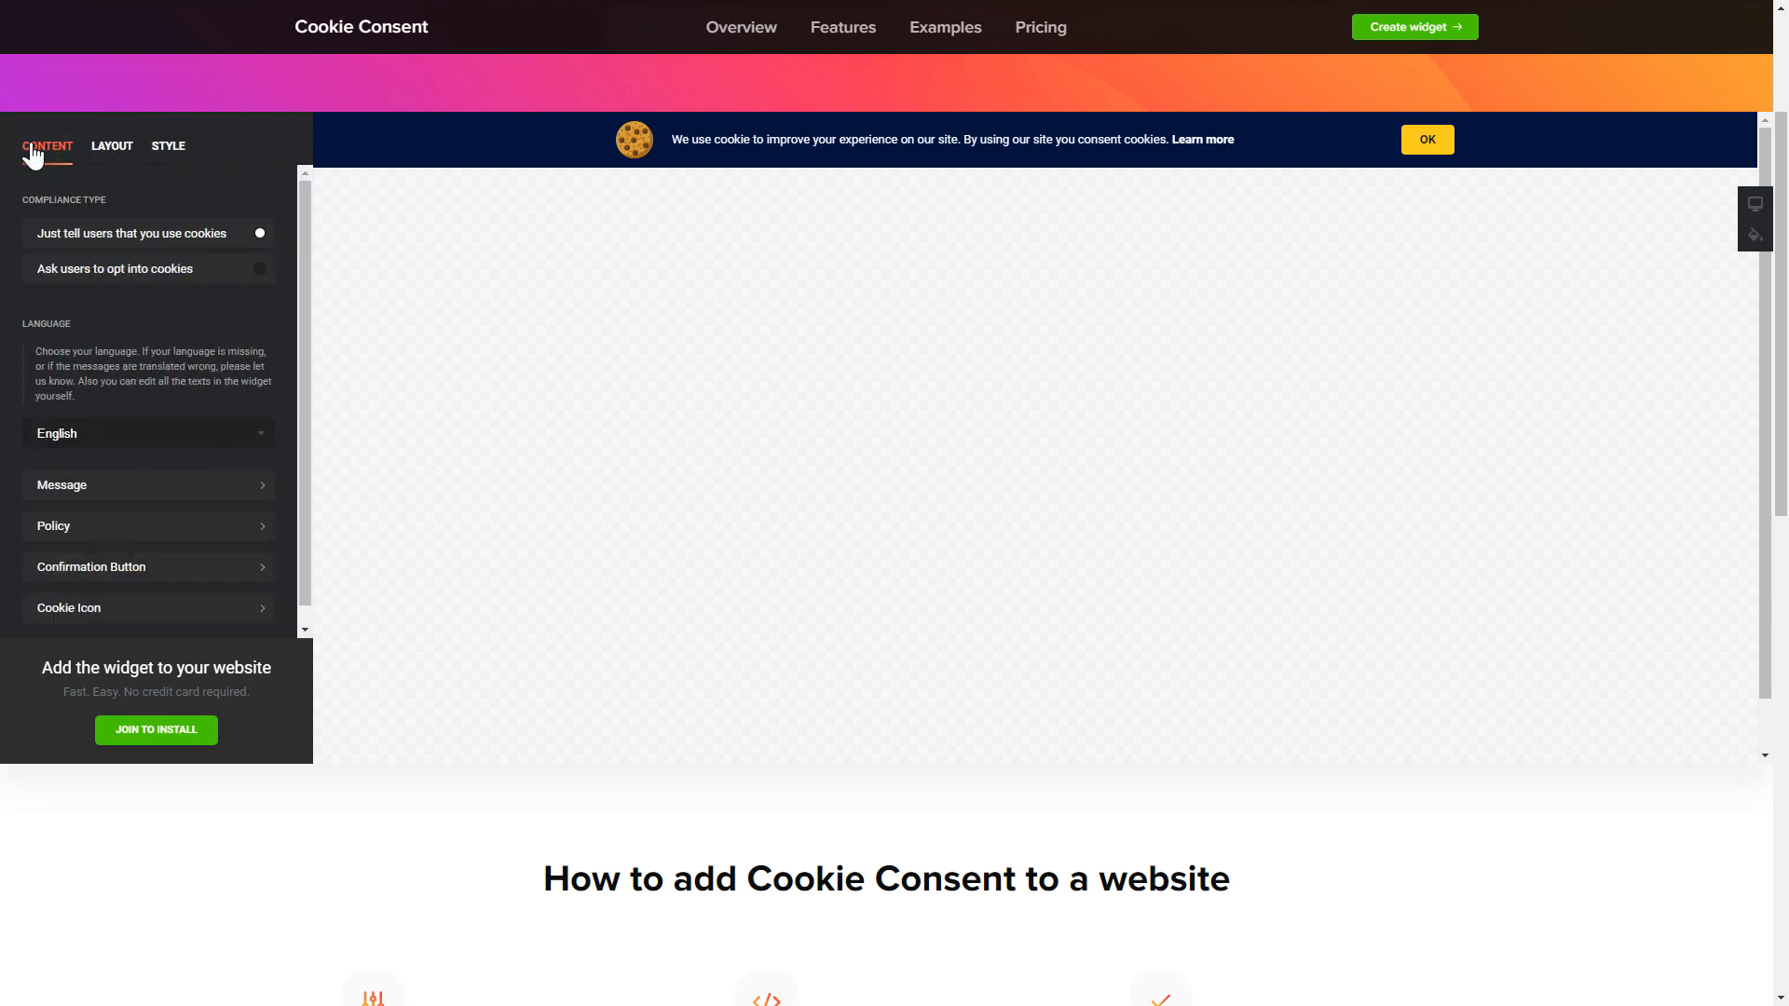
Review the Layout and Style settings and return to Content unchanged
{"action": "left_click", "coordinate": [111, 146]}
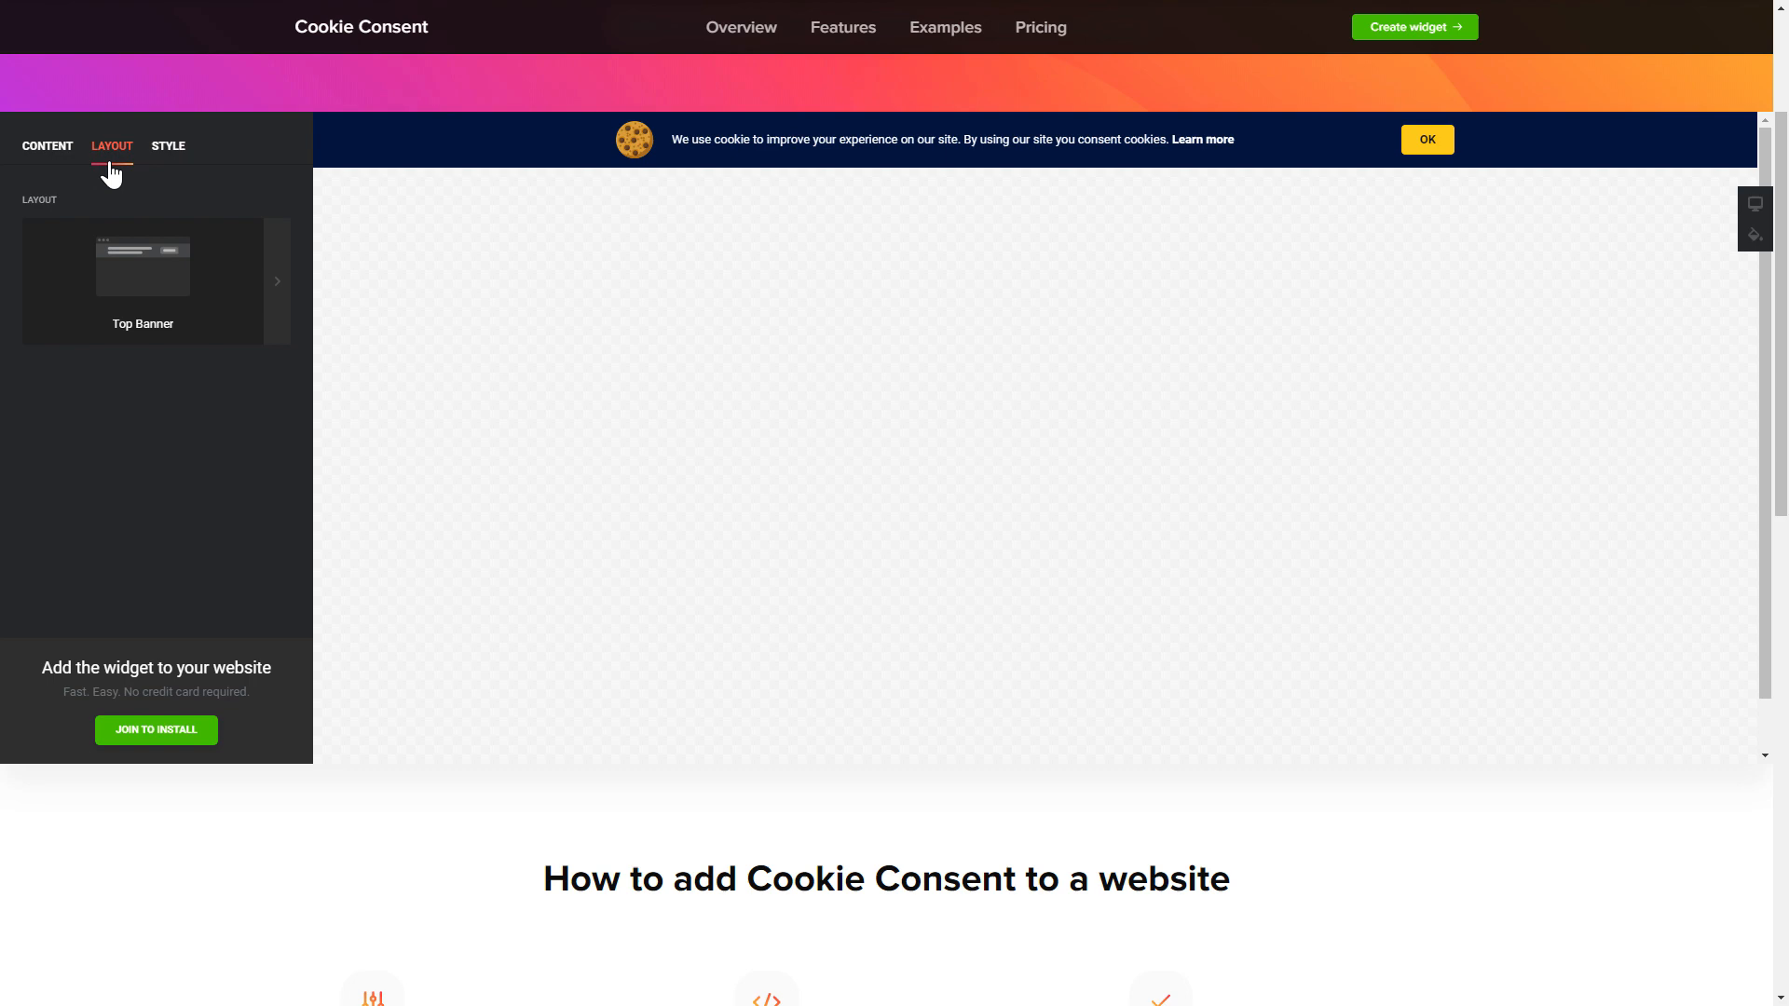
{"action": "left_click", "coordinate": [167, 145]}
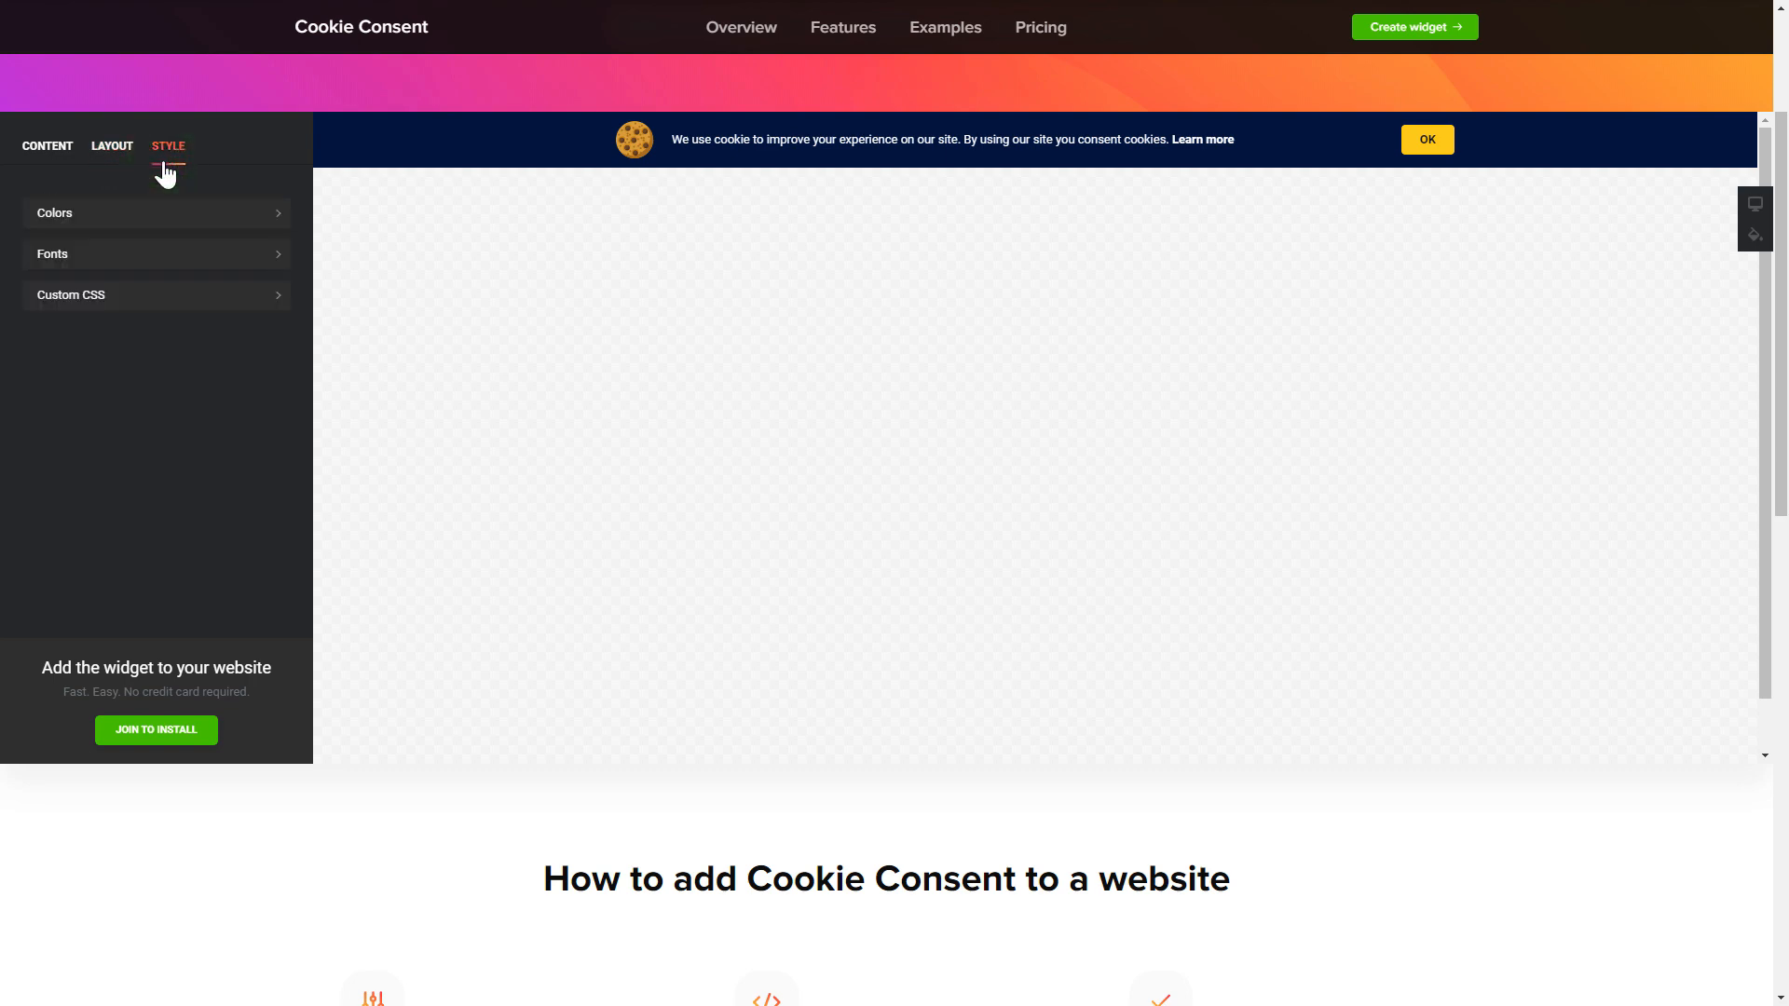
{"action": "left_click", "coordinate": [48, 145]}
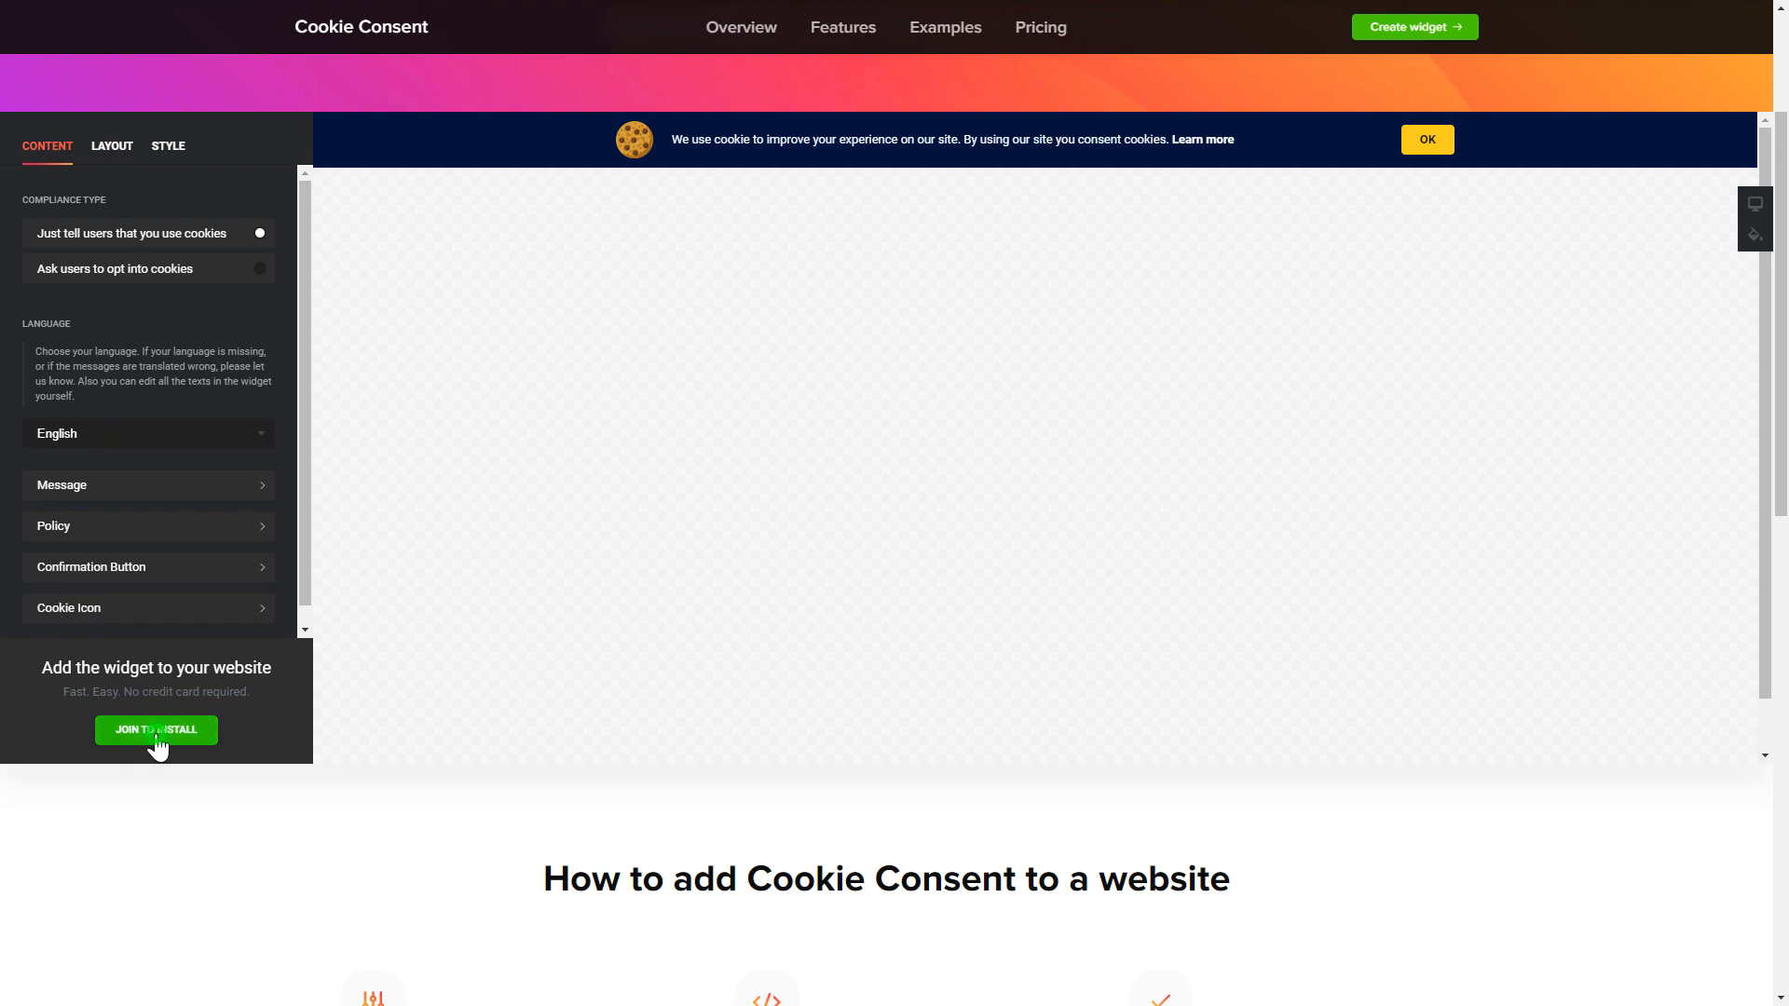
{"action": "left_click", "coordinate": [156, 731]}
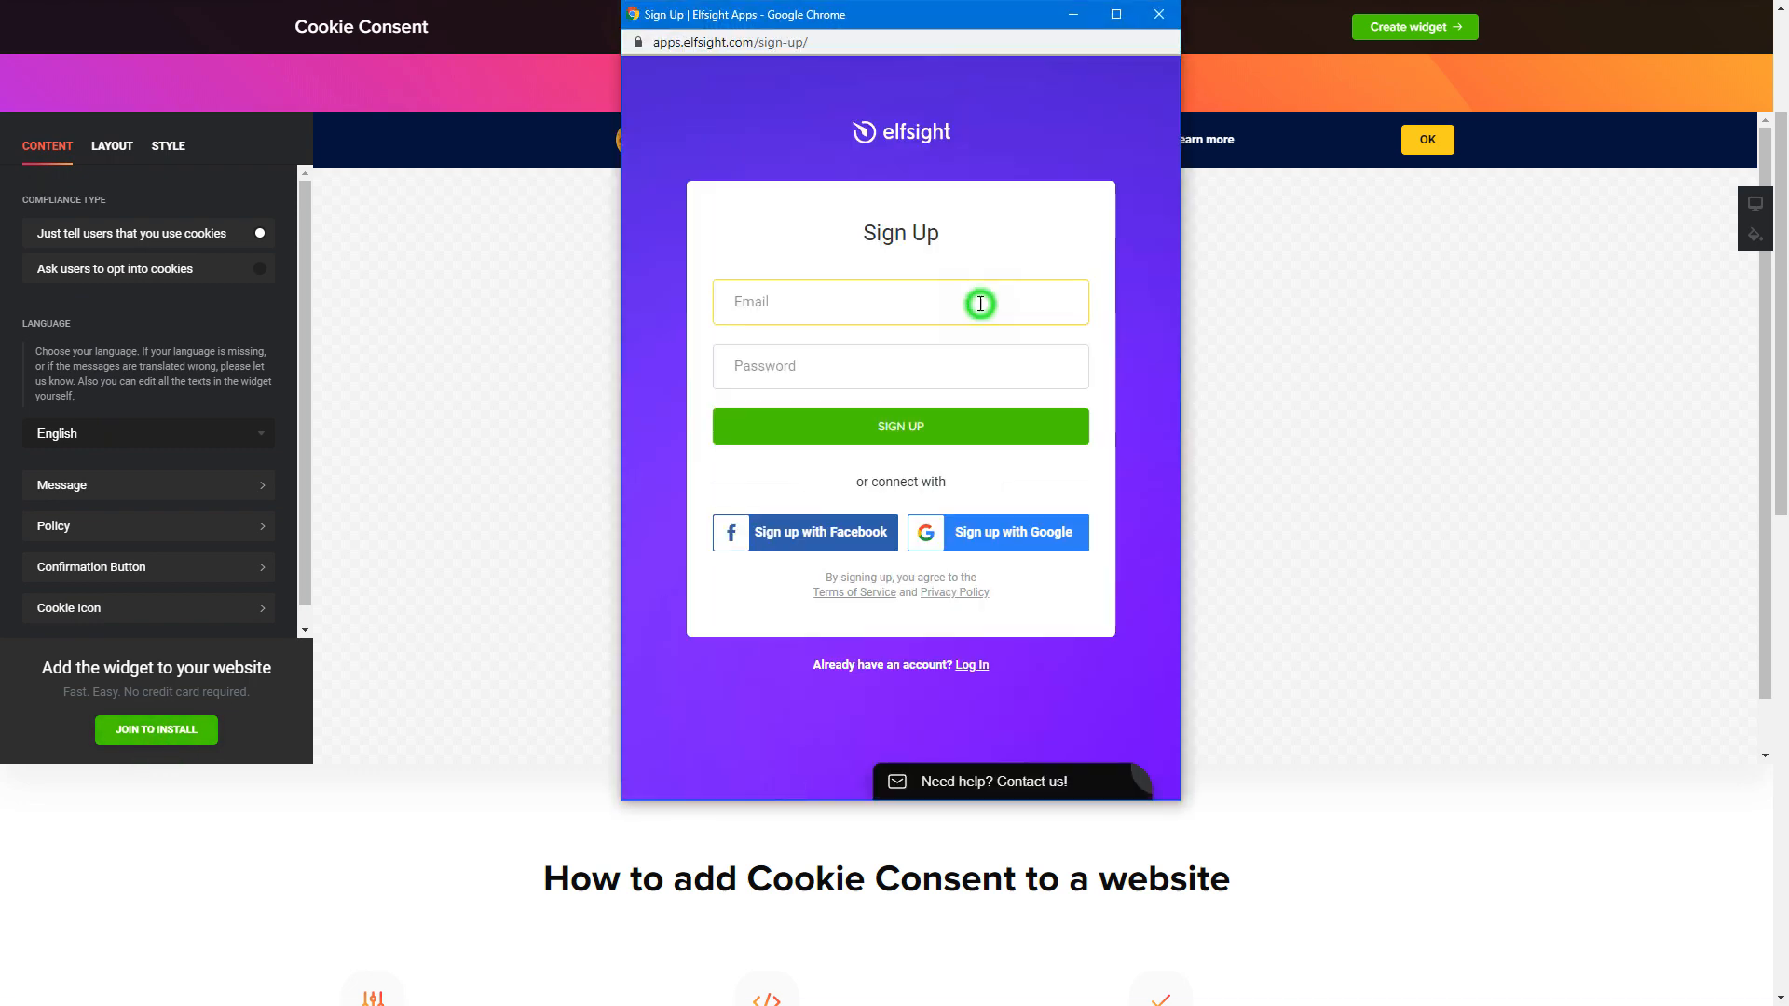
{"action": "type", "text": "example@elfsight.com"}
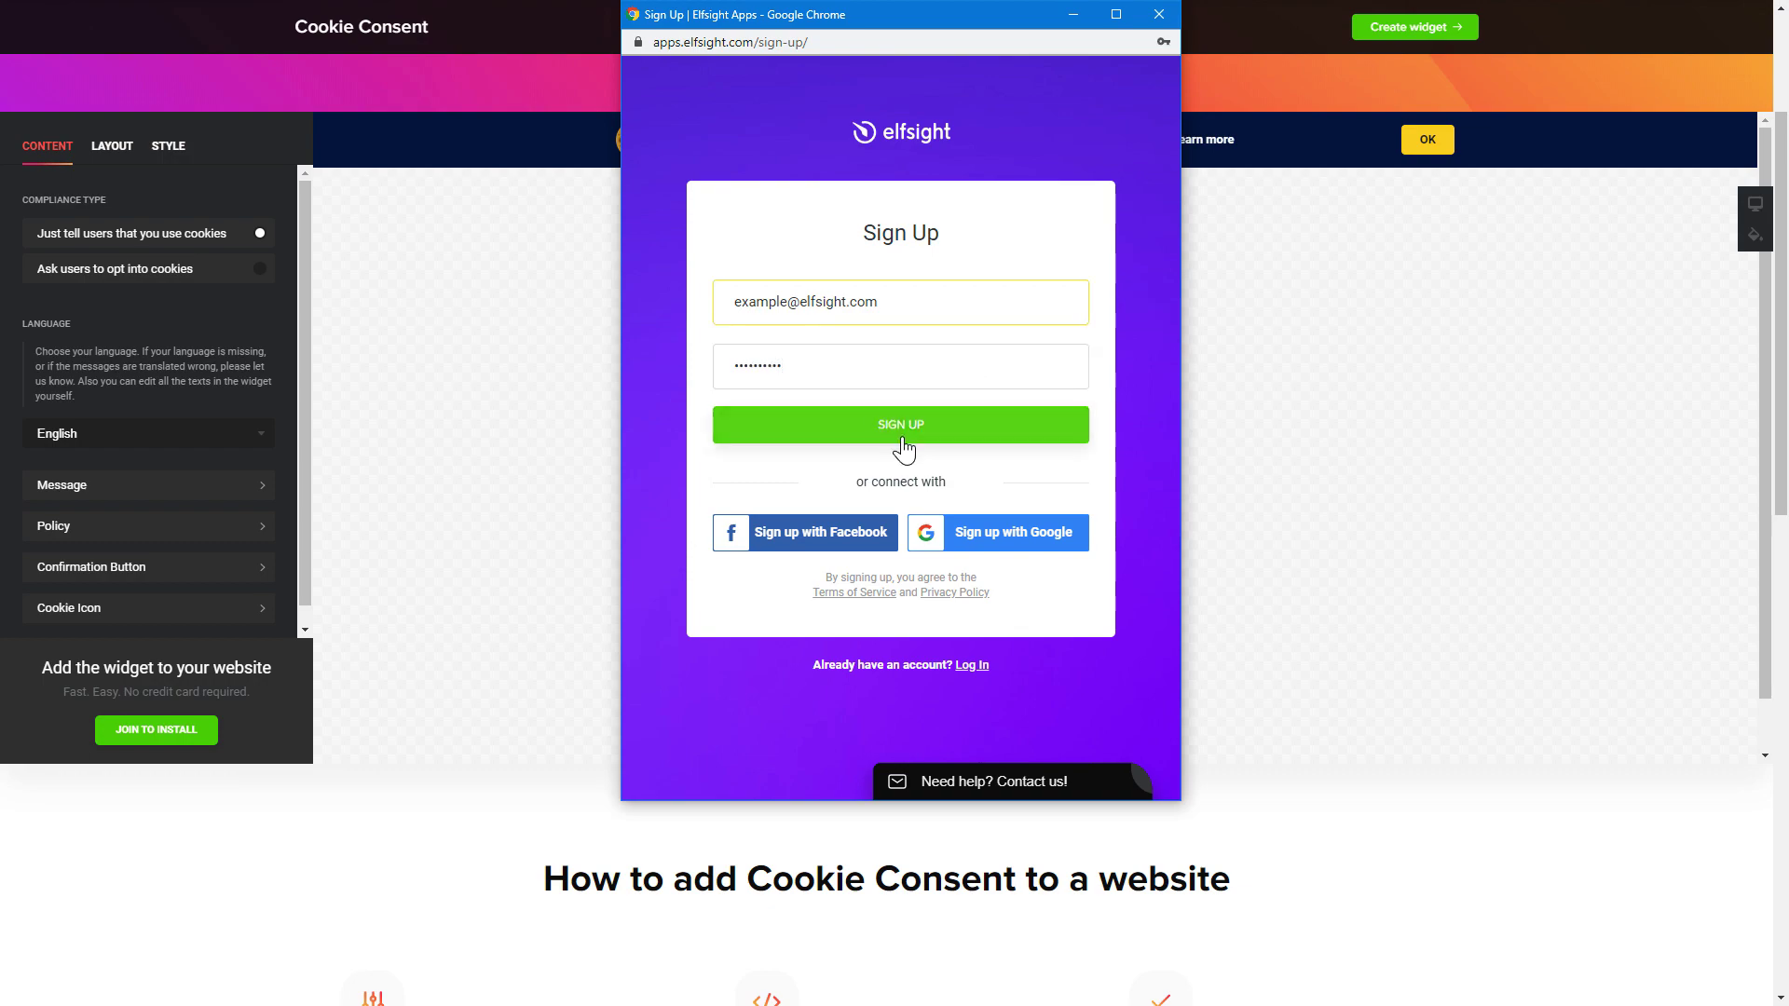
{"action": "left_click", "coordinate": [902, 425]}
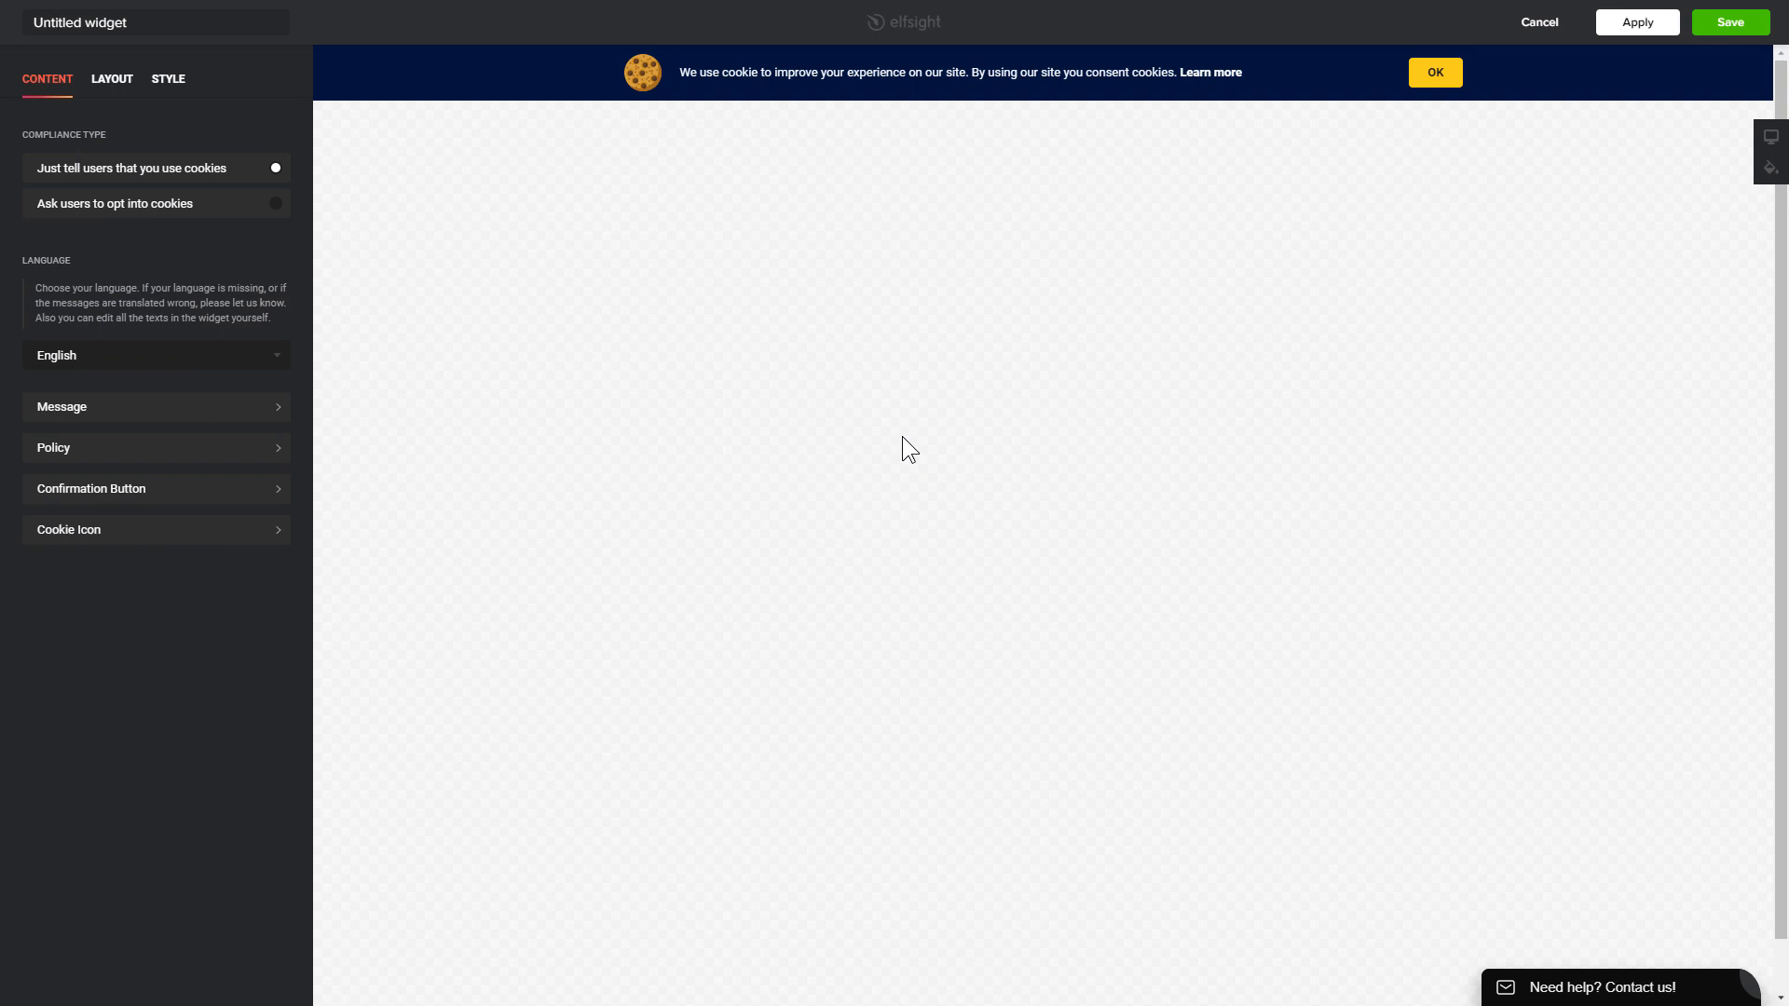
Save the widget, bringing up the Cookie Consent plan list
{"action": "left_click", "coordinate": [1729, 23]}
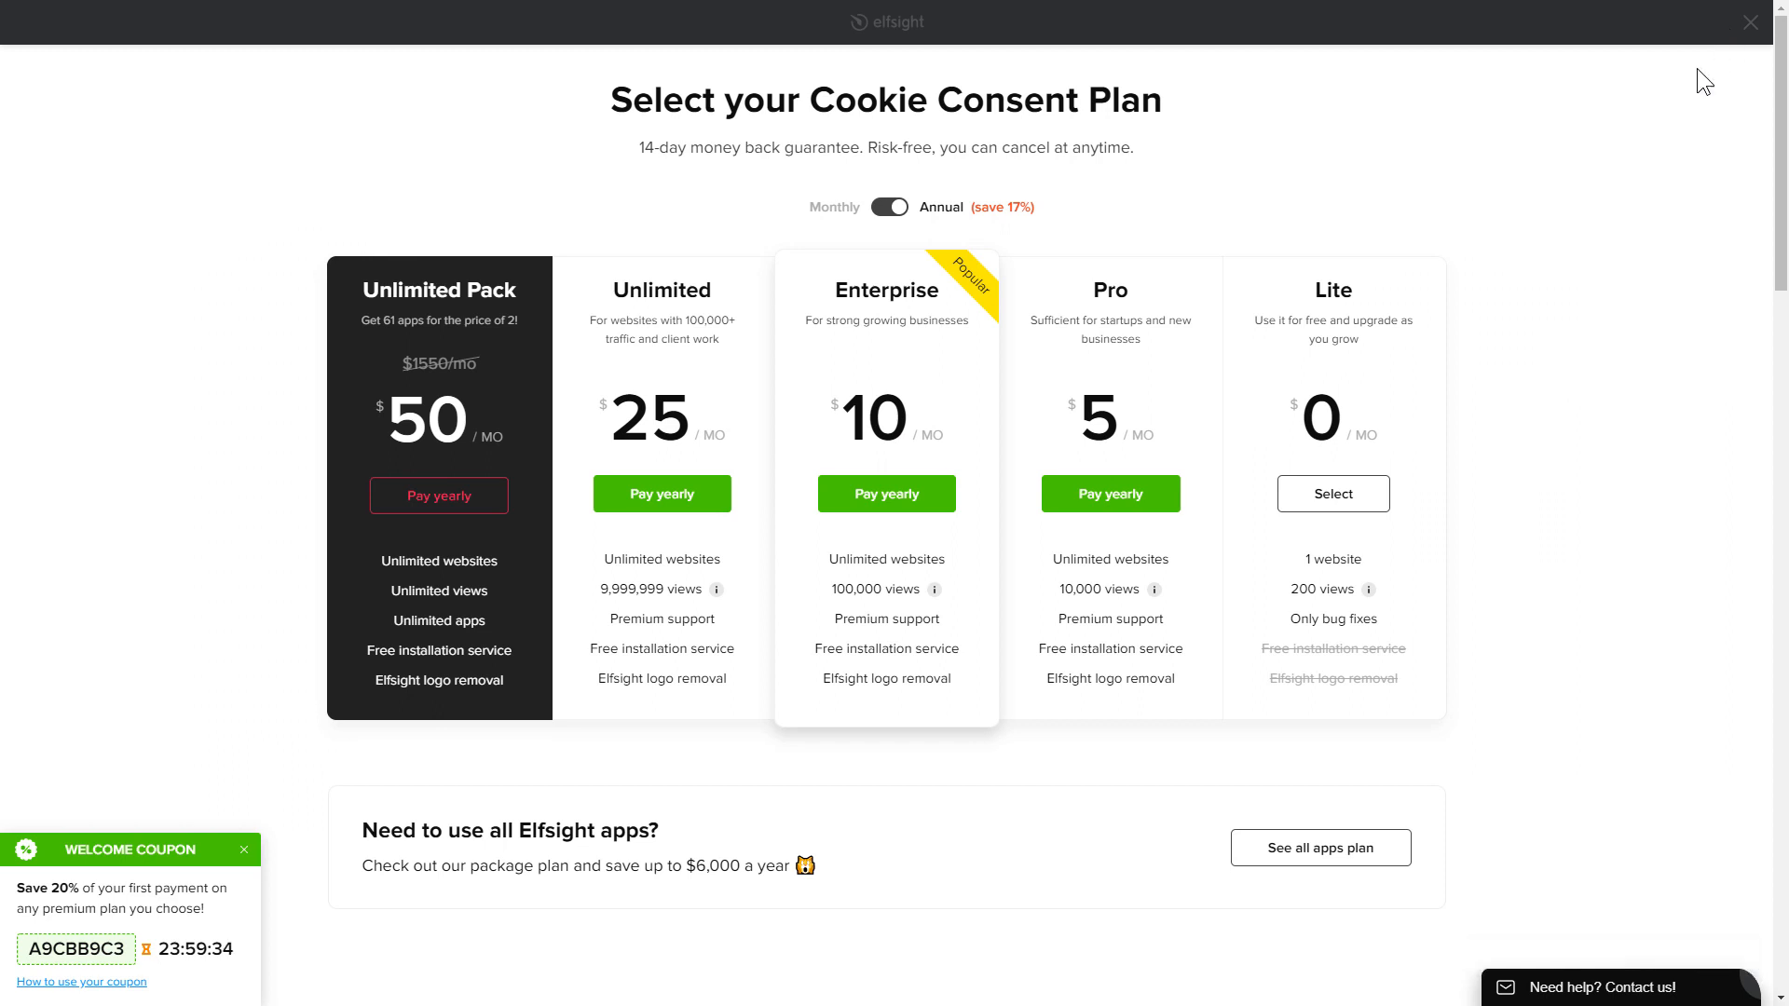
{"action": "mouse_move", "coordinate": [751, 354]}
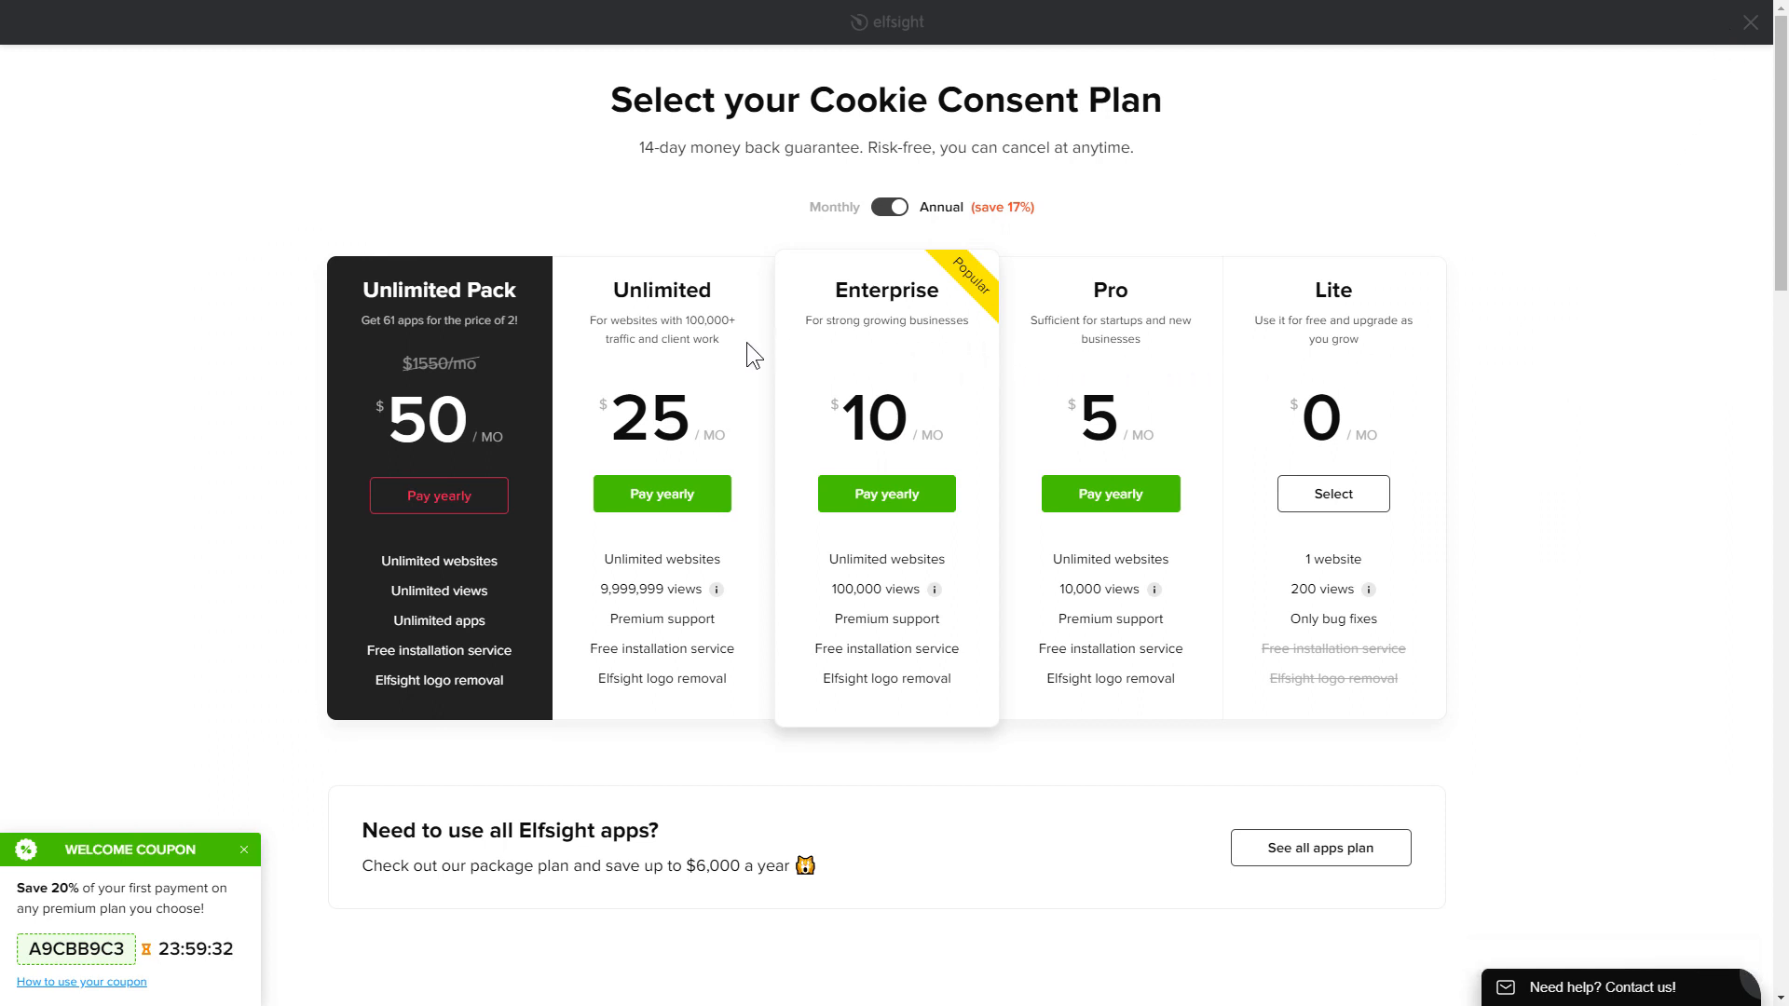
{"action": "mouse_move", "coordinate": [209, 839]}
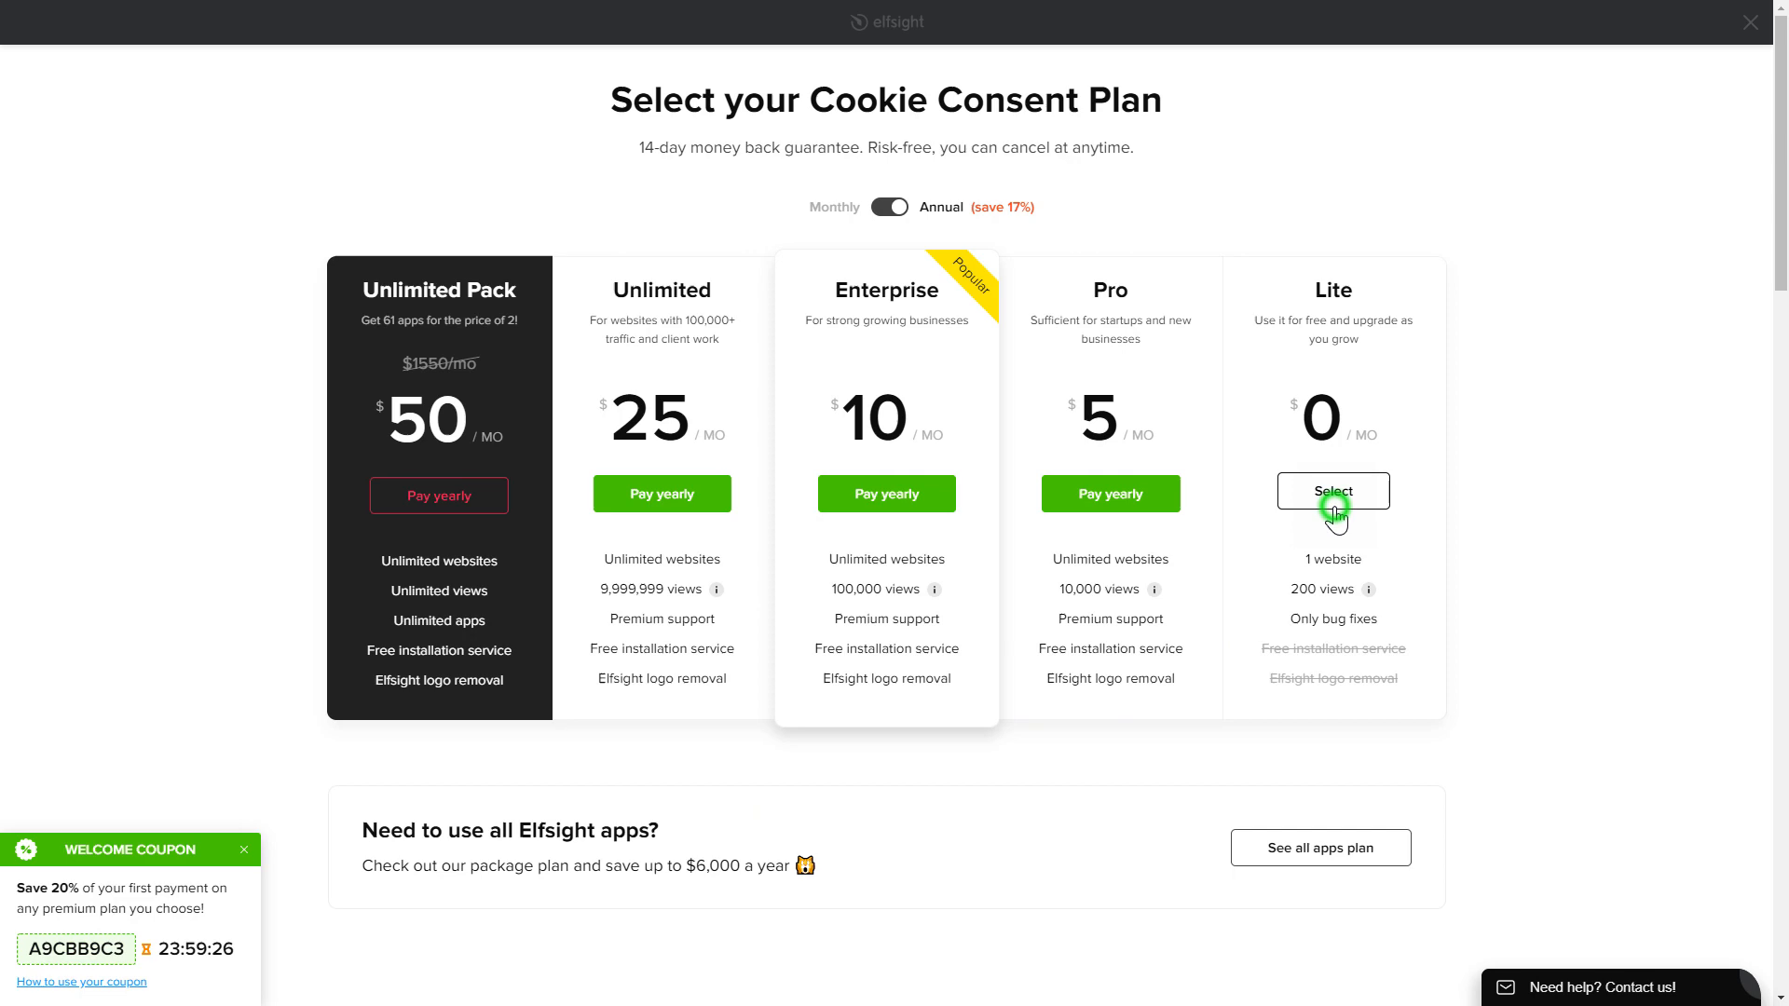
Select the free Lite plan and copy the widget's installation code
{"action": "left_click", "coordinate": [1332, 492]}
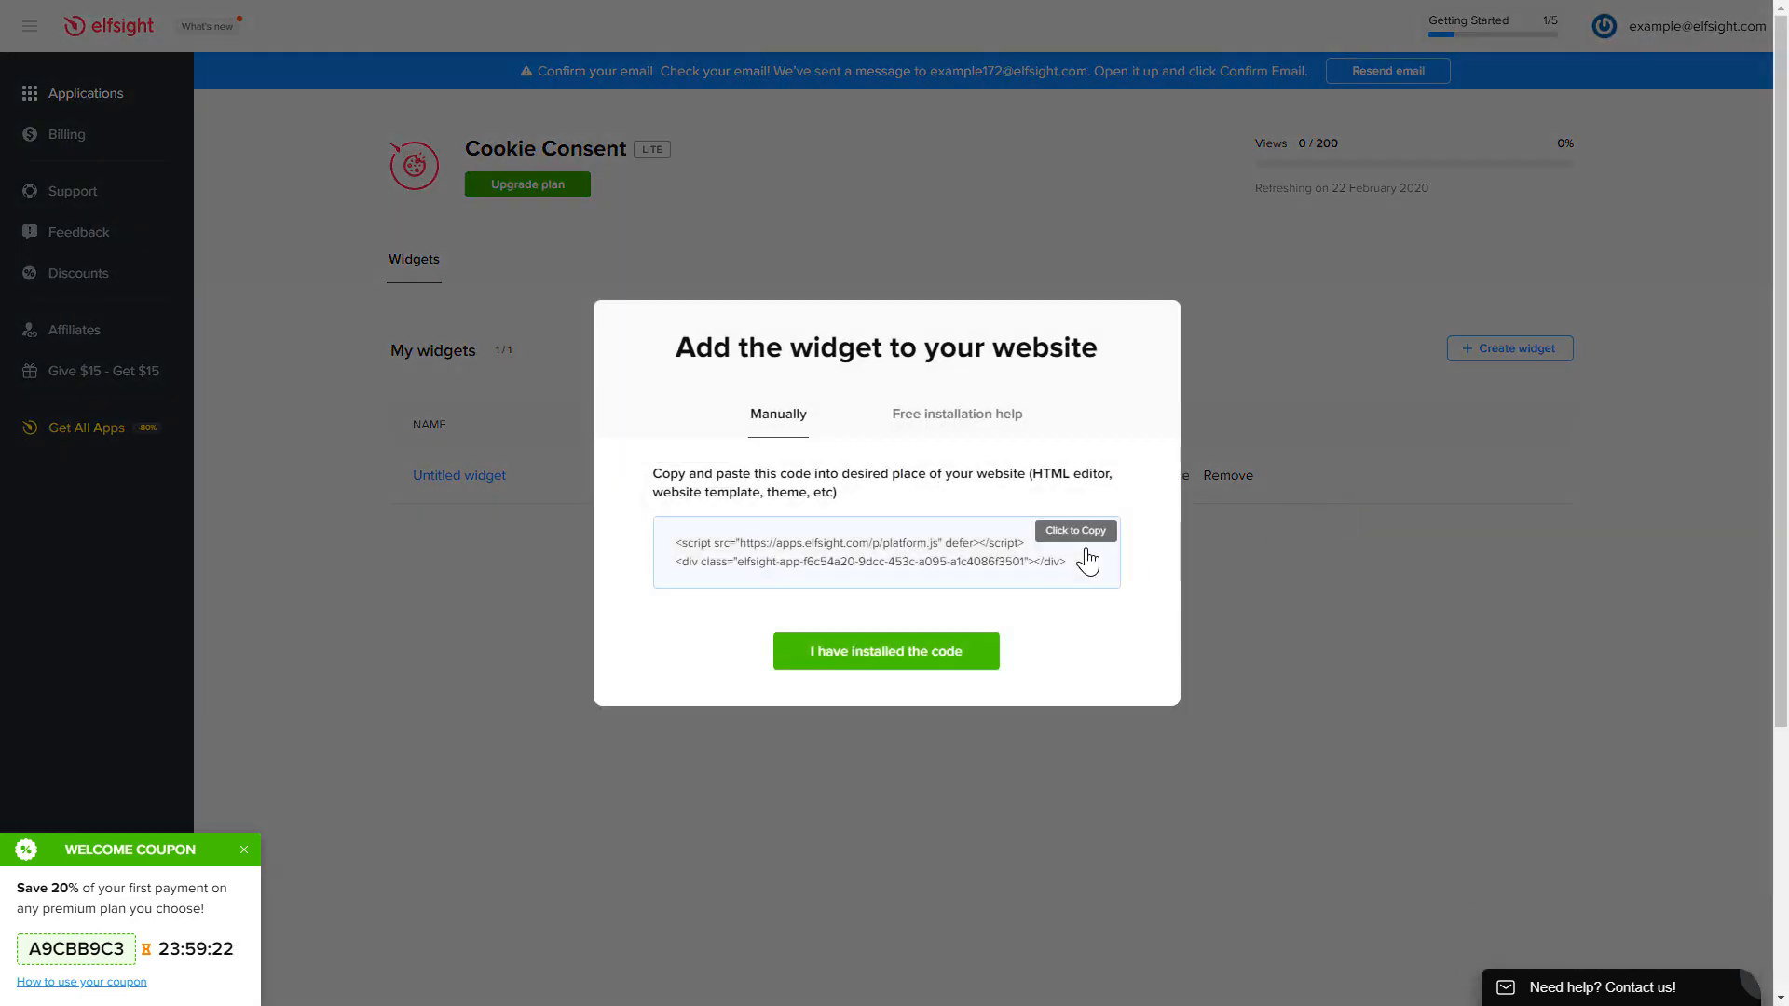
{"action": "left_click", "coordinate": [1076, 531]}
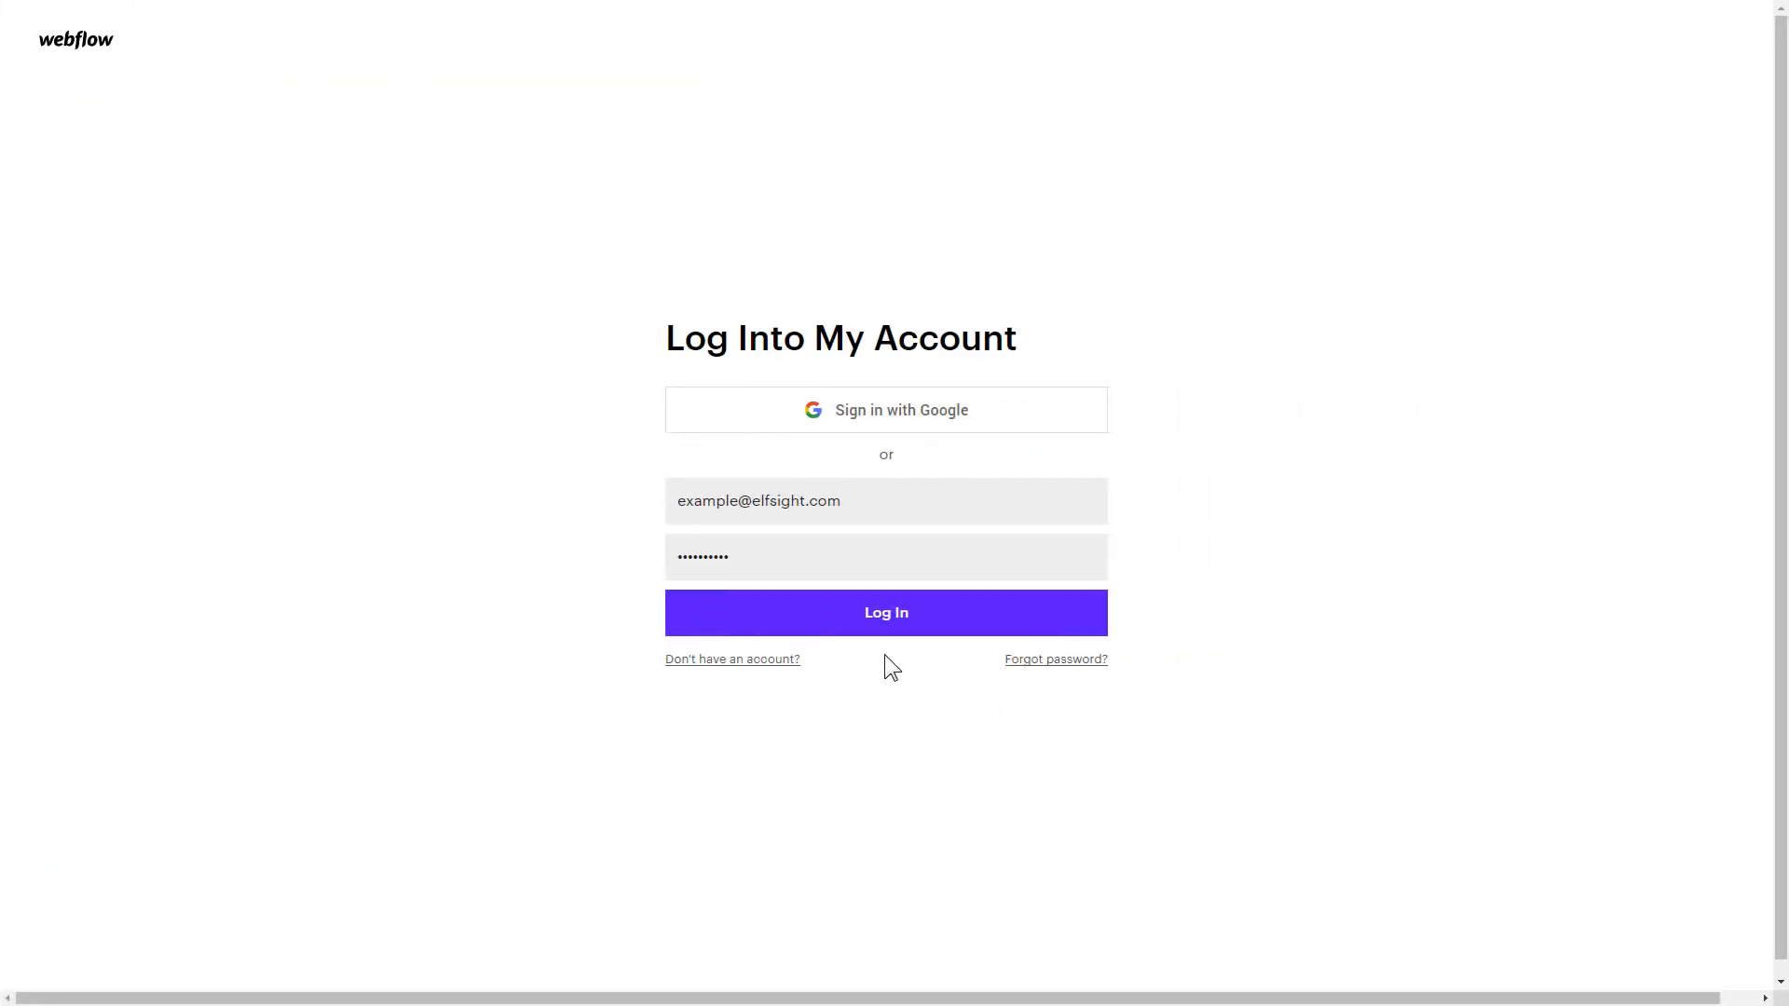
Log into Webflow and open Settings for the Elfsight Test project via its ⋯ menu
{"action": "left_click", "coordinate": [887, 614]}
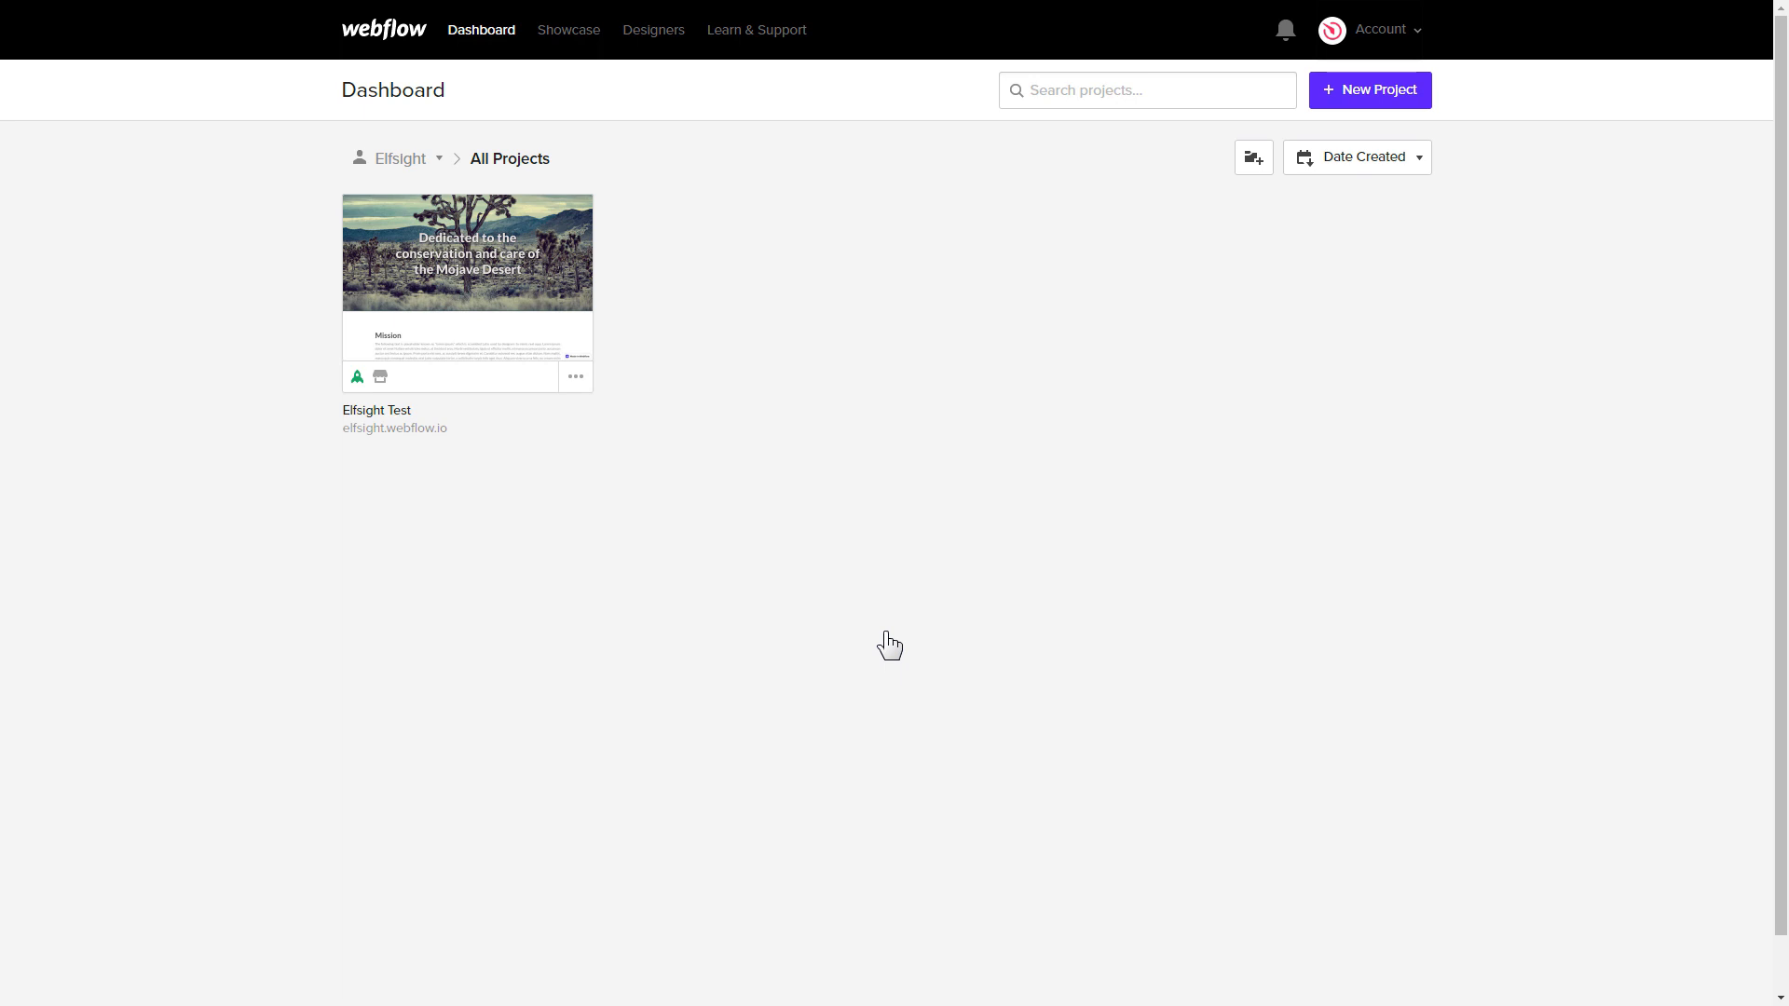
{"action": "mouse_move", "coordinate": [574, 380]}
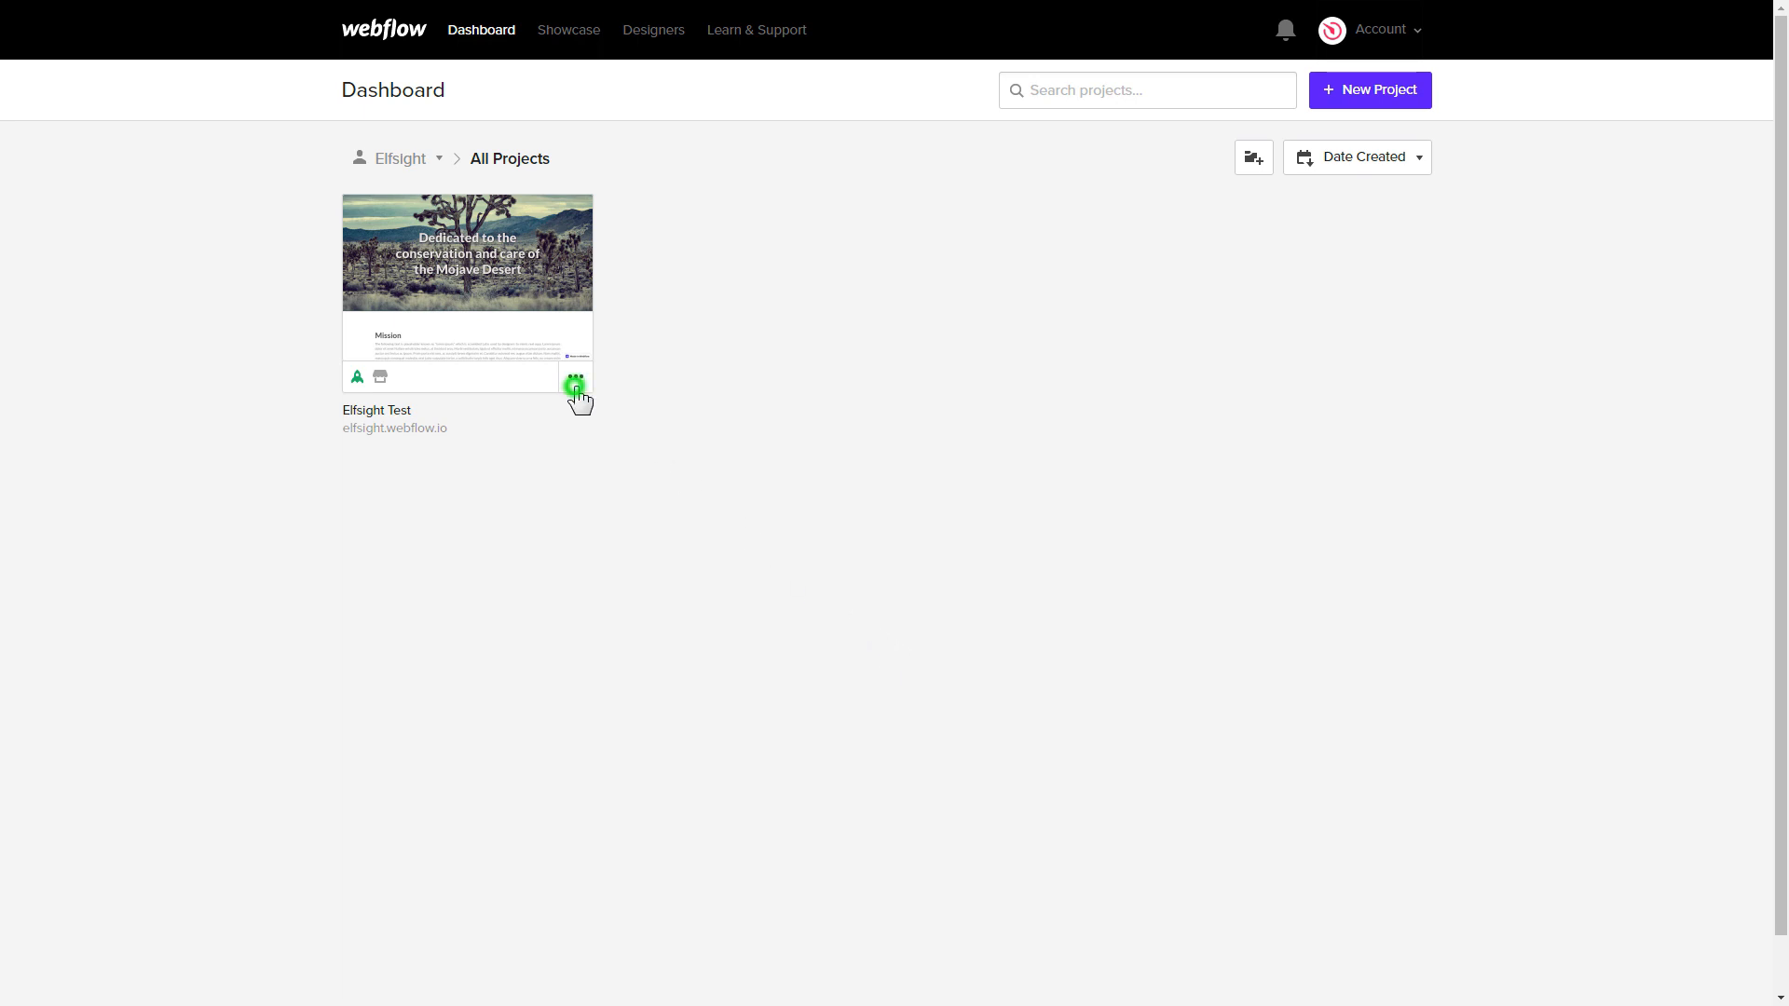
{"action": "left_click", "coordinate": [574, 384]}
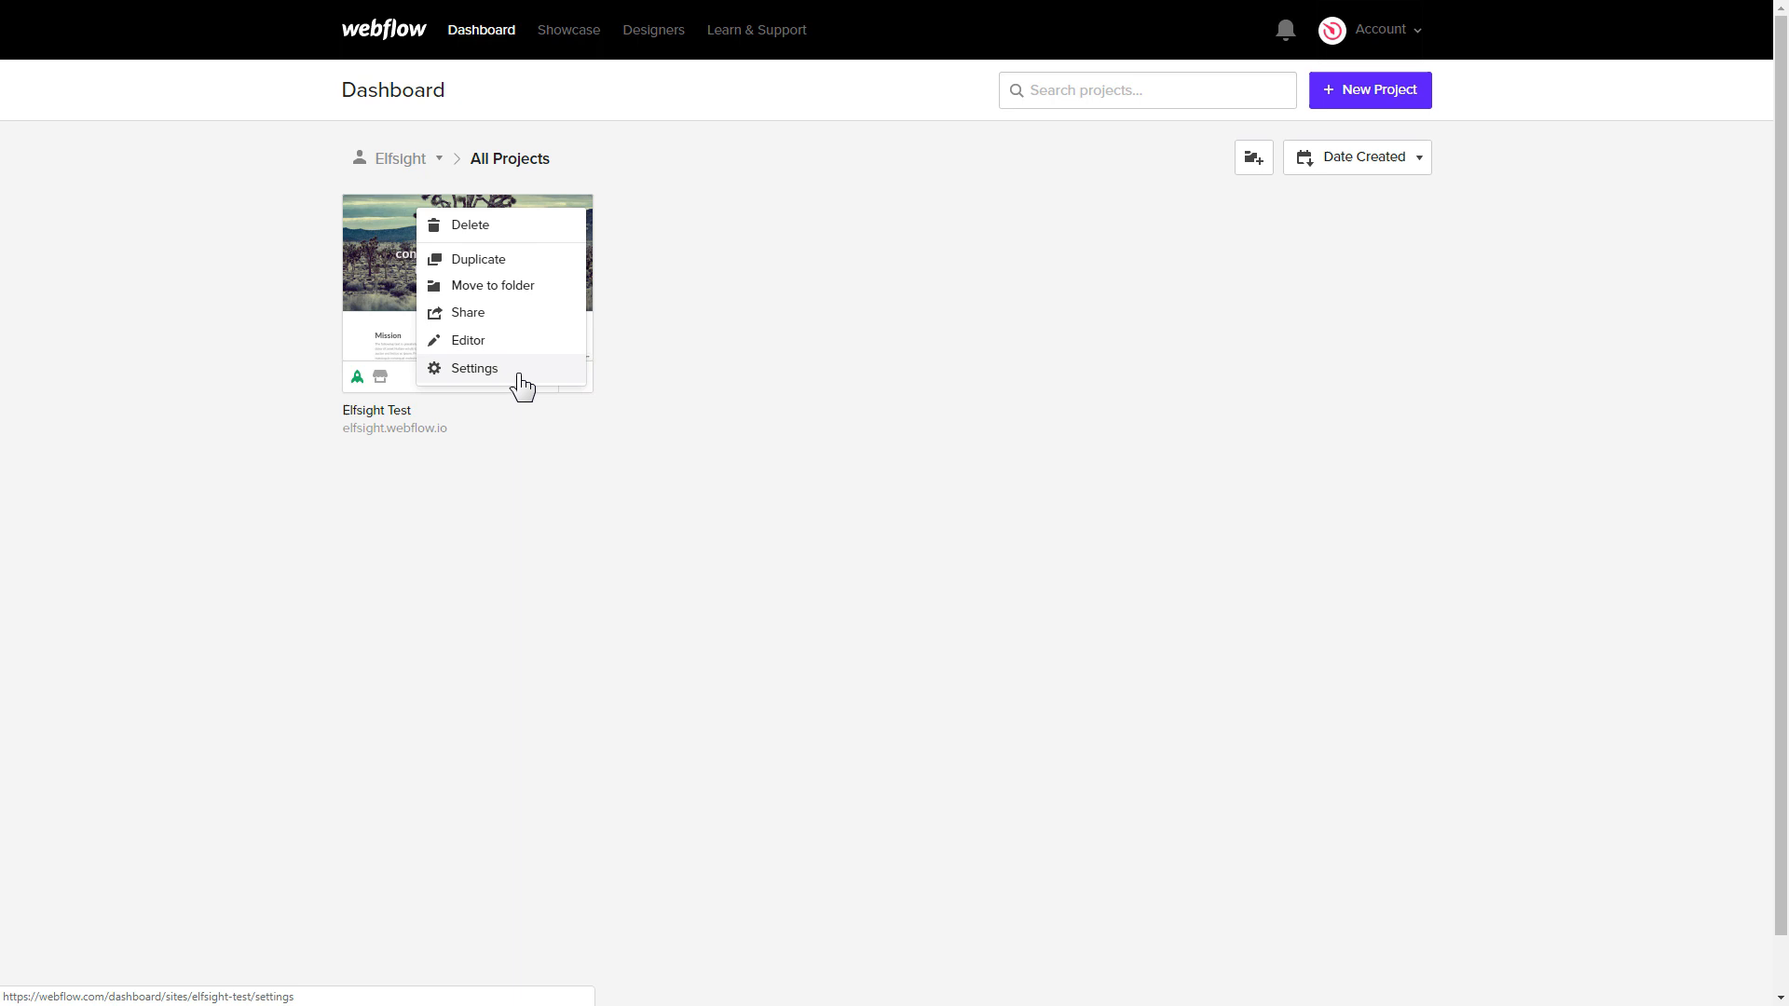
{"action": "left_click", "coordinate": [476, 367]}
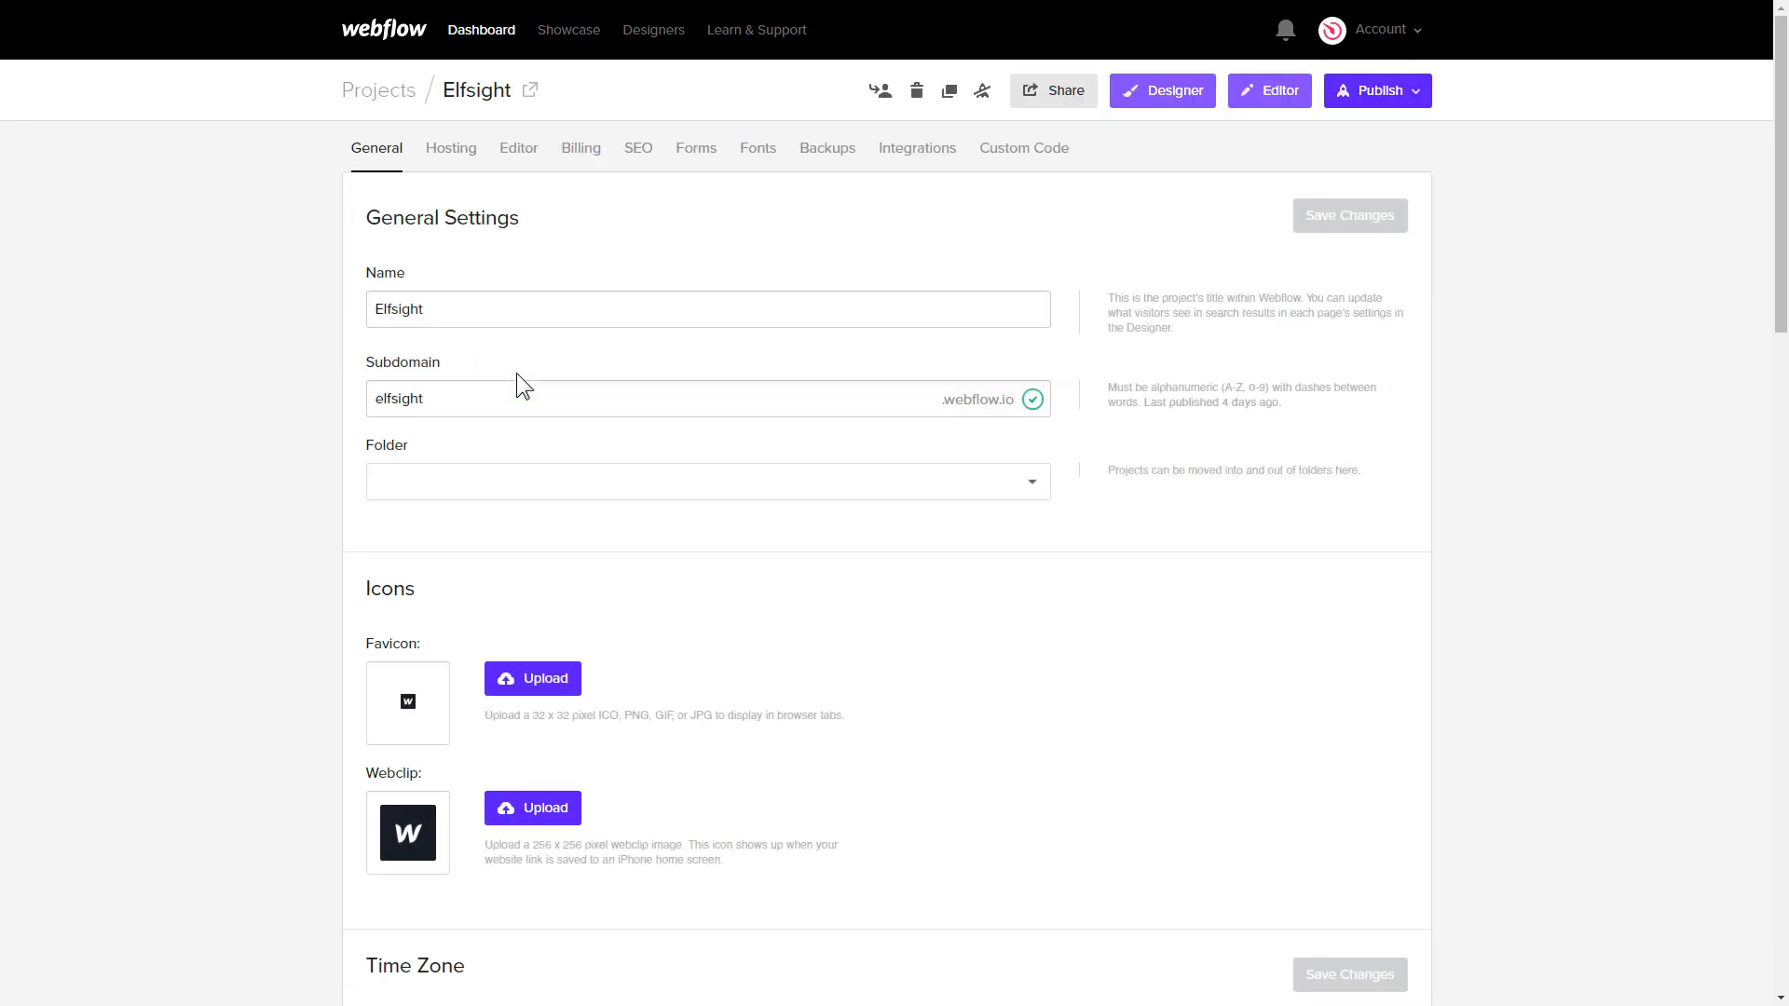
Paste the Elfsight platform.js script tag into the Custom Code Head Code field
{"action": "left_click", "coordinate": [1025, 149]}
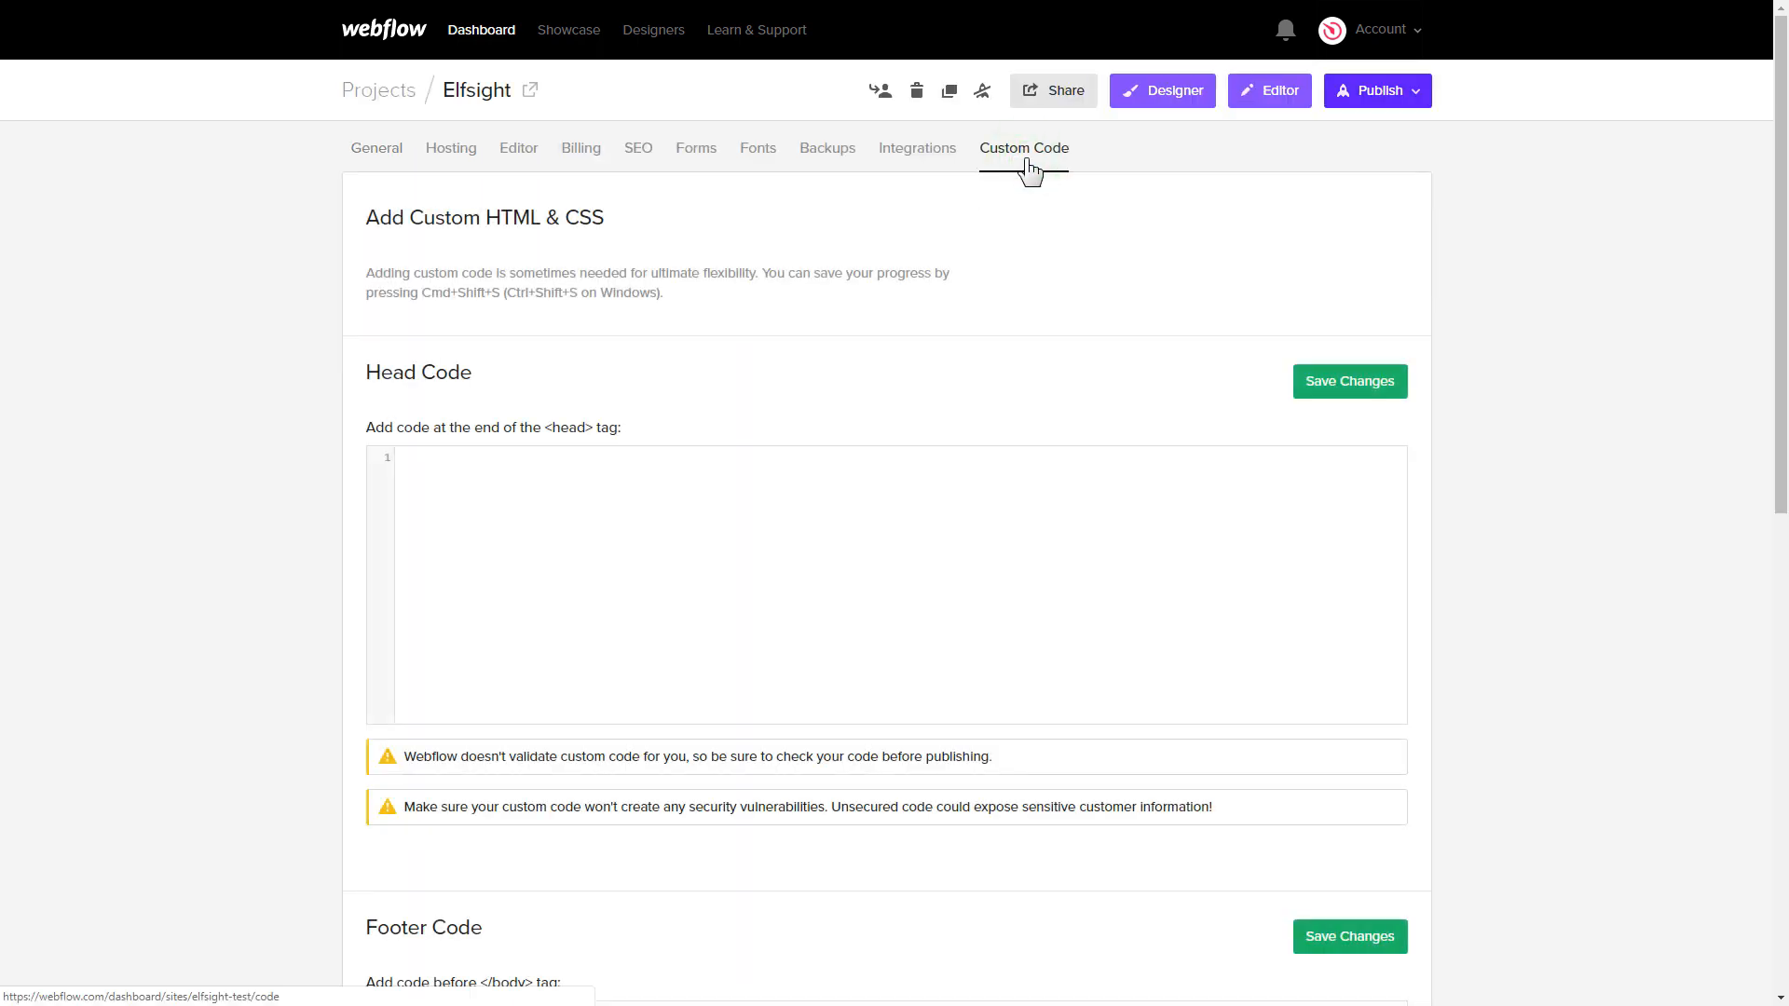
{"action": "left_click", "coordinate": [768, 487]}
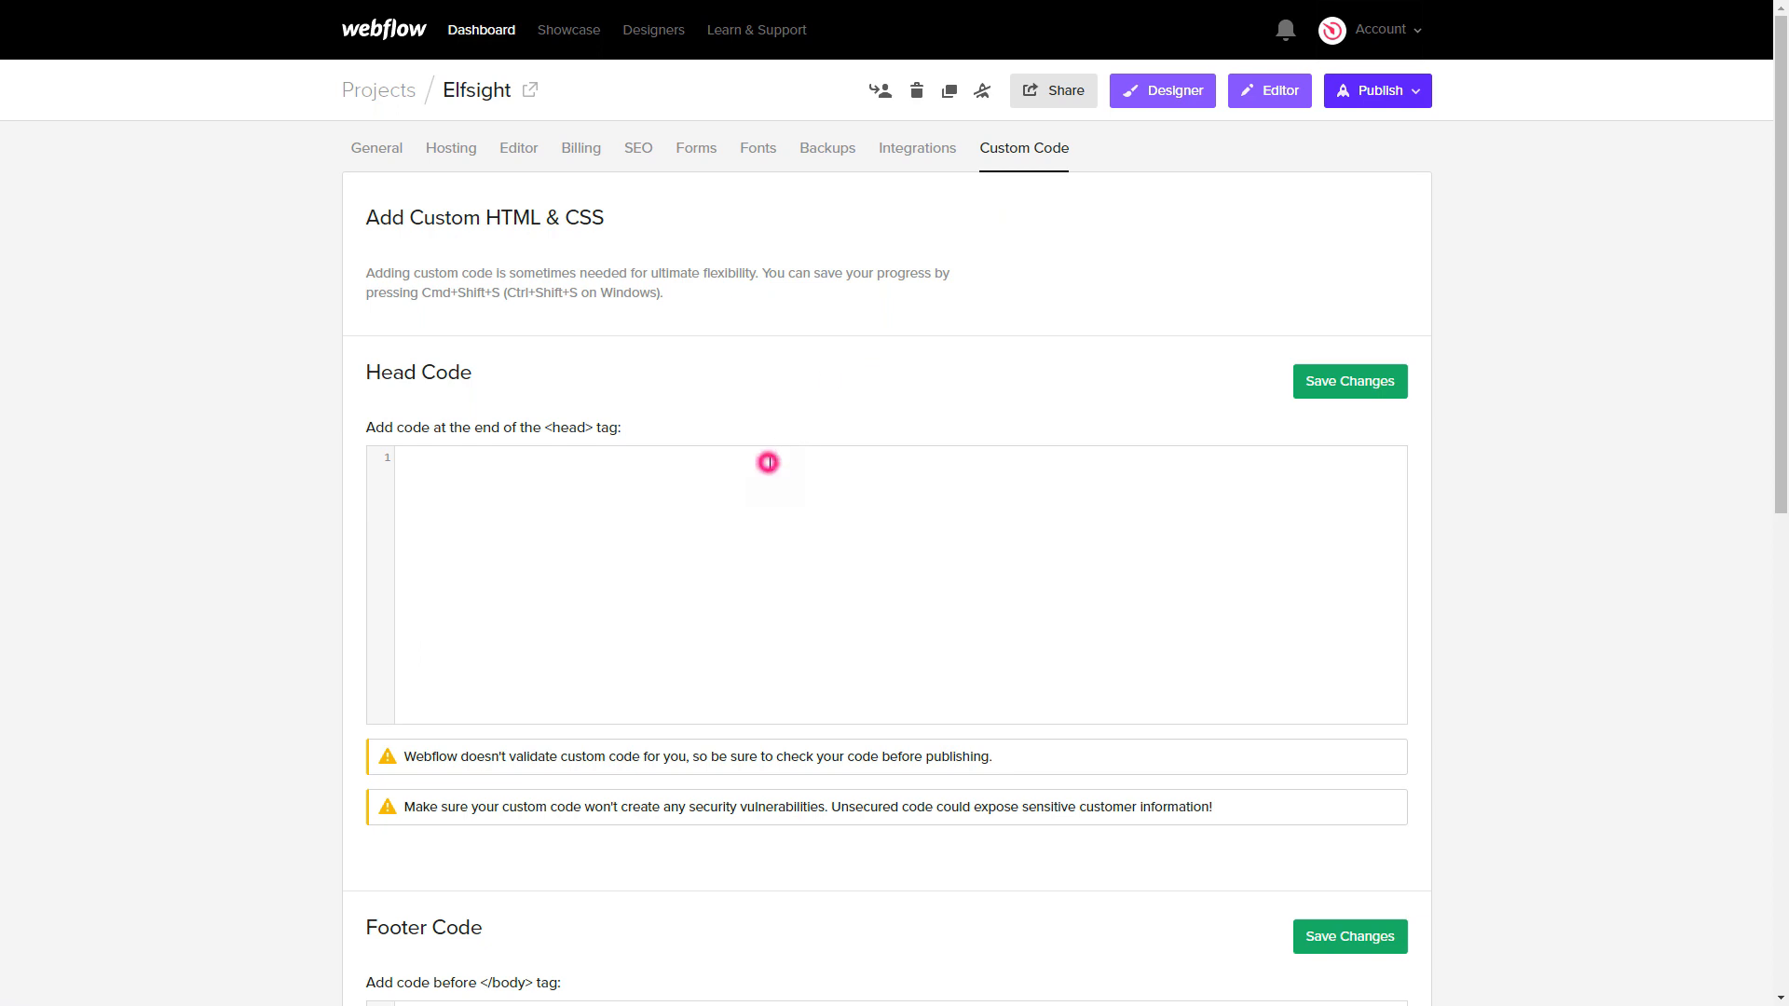
{"action": "type", "text": "<script src=\"https://apps.elfsight.com/p/platform.js\" defer></script>"}
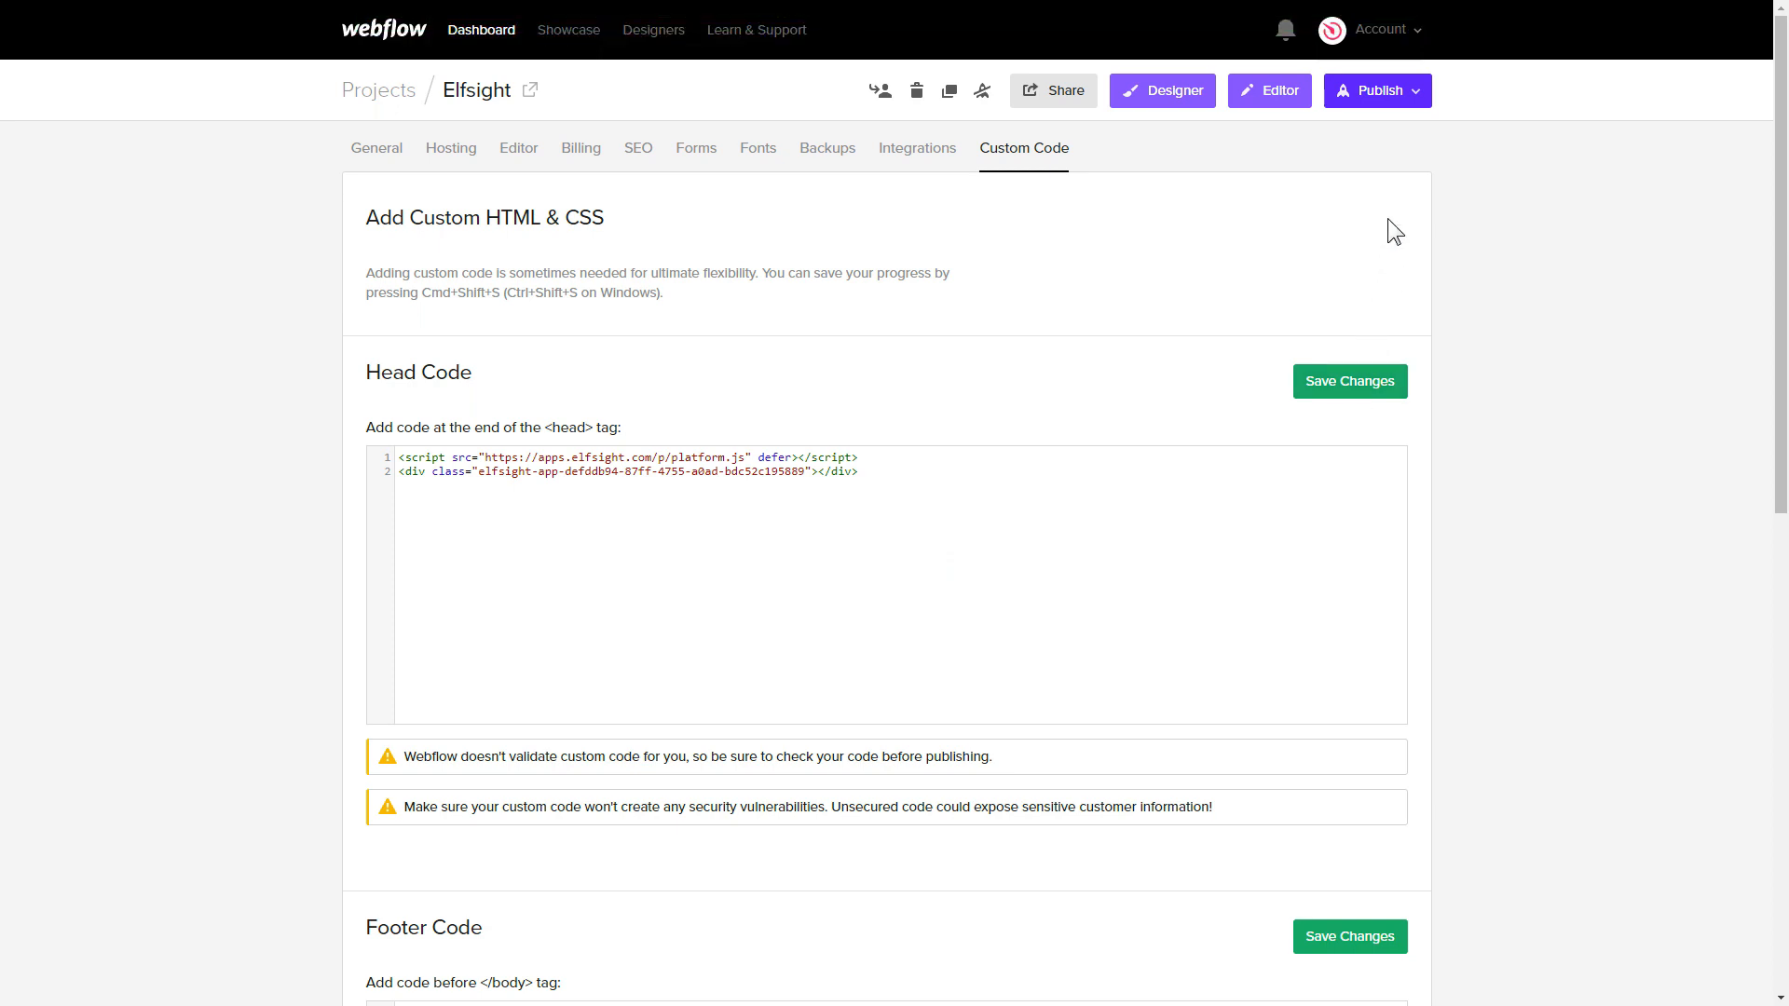
Publish the site to the selected webflow.io domain
{"action": "left_click", "coordinate": [1377, 89]}
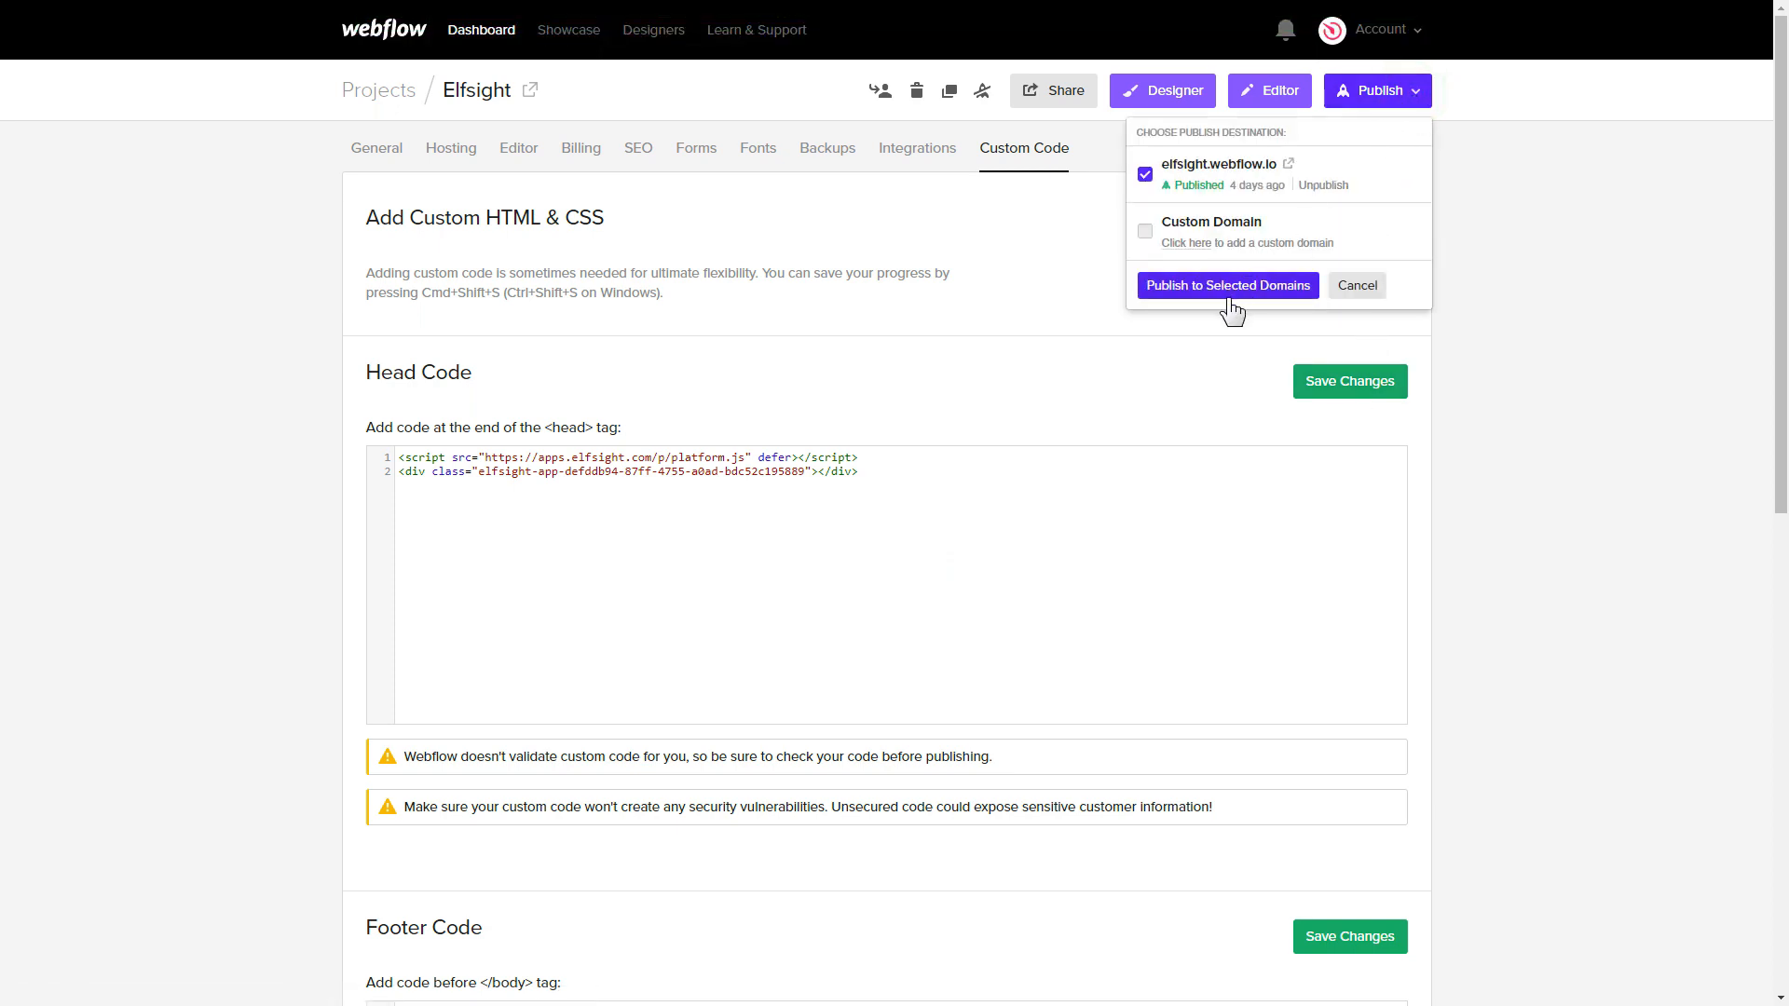
{"action": "left_click", "coordinate": [1227, 286]}
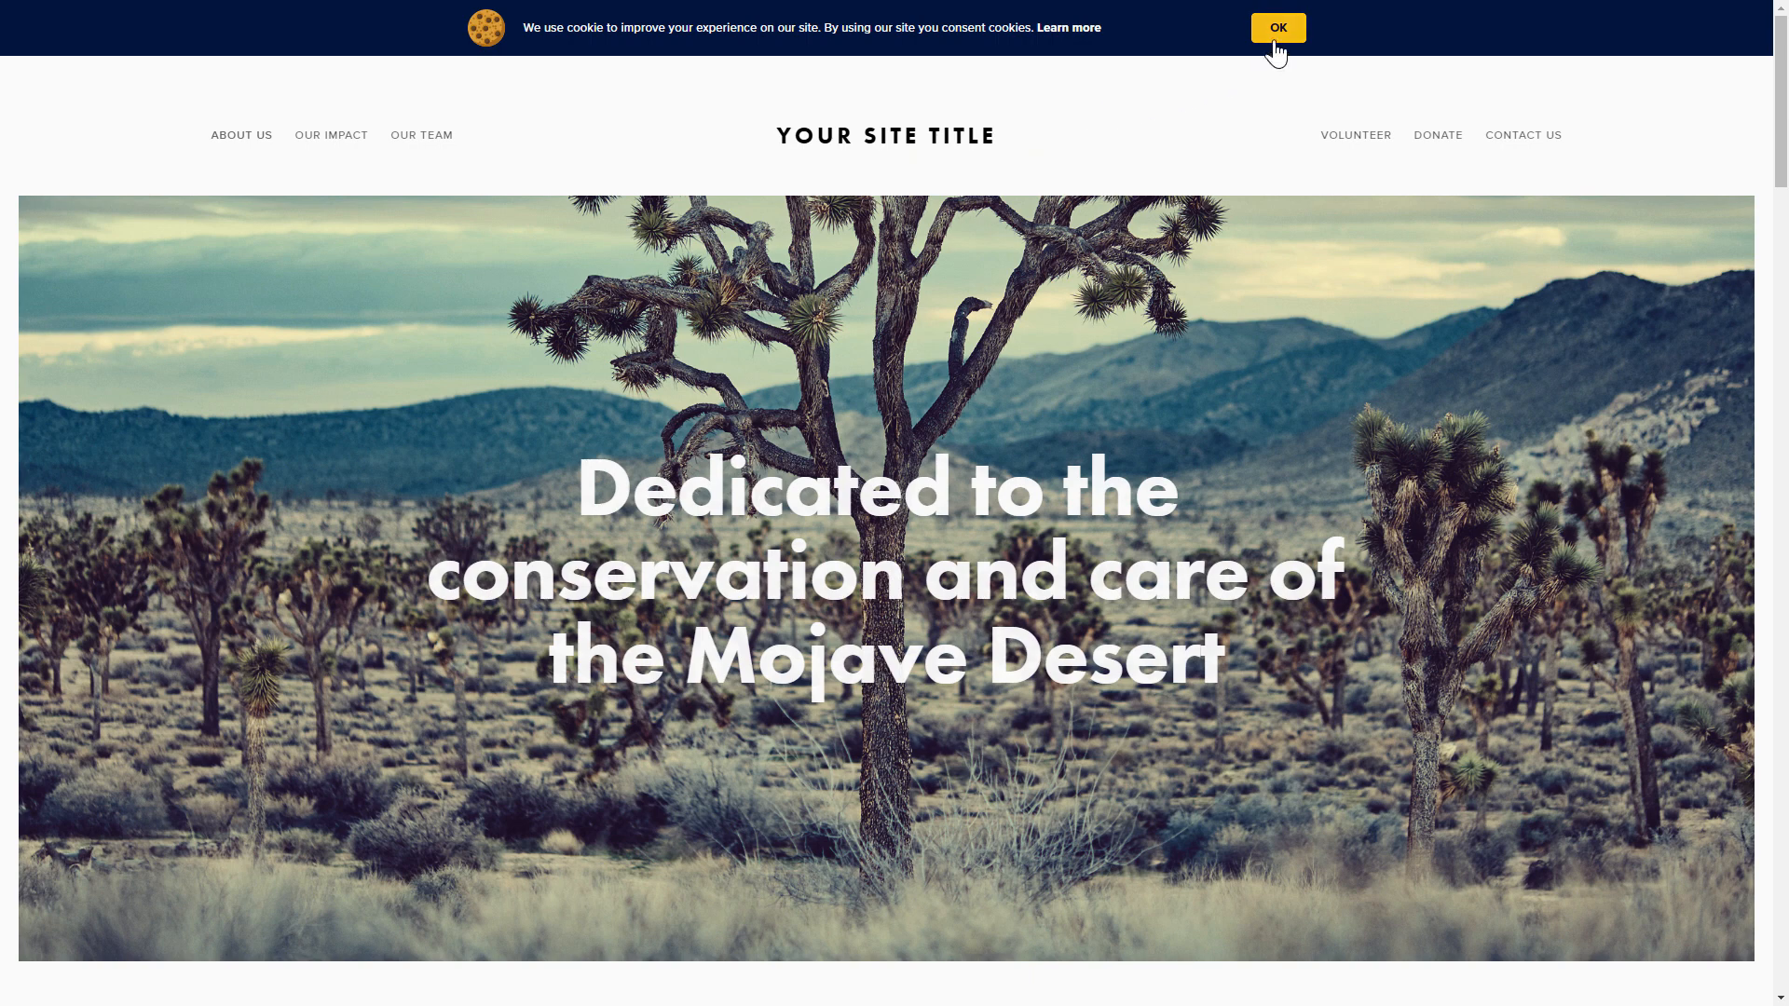
Accept the cookie banner with OK on the live site so it disappears
{"action": "left_click", "coordinate": [1277, 26]}
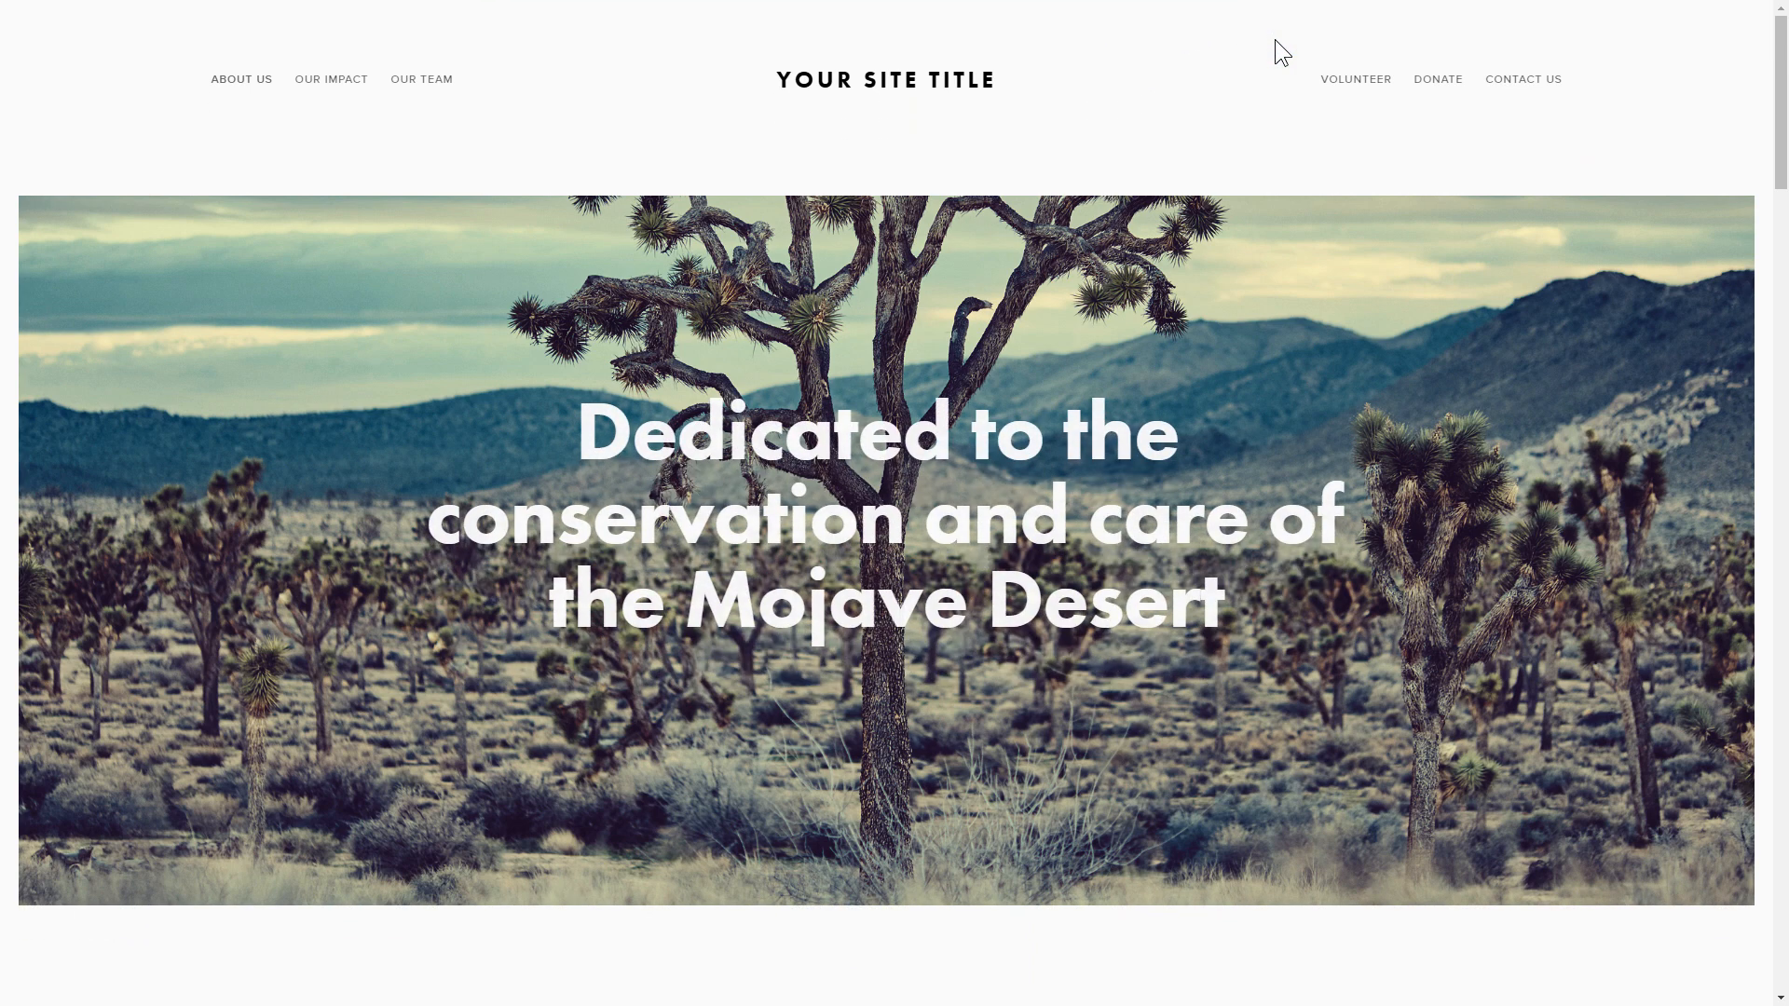